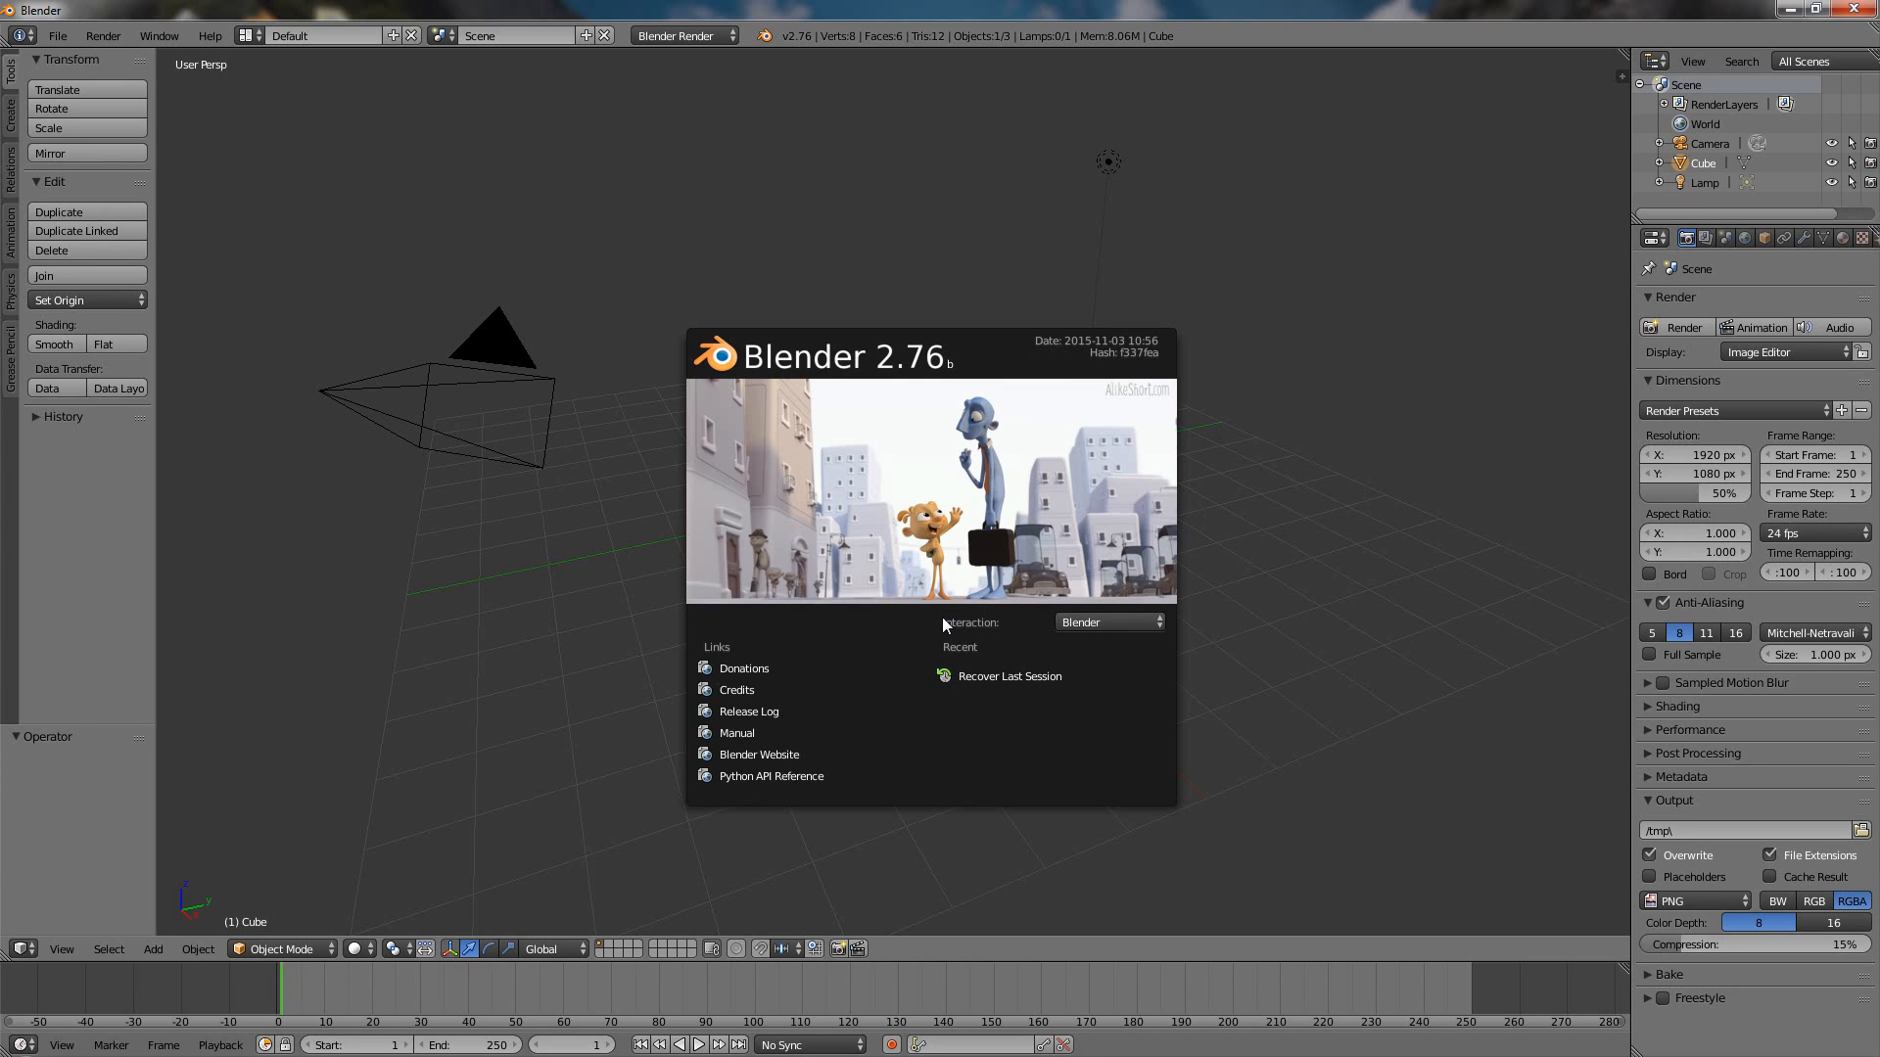
Choose 3Dsmax from the splash screen's Interaction preset list.
left_click(1106, 621)
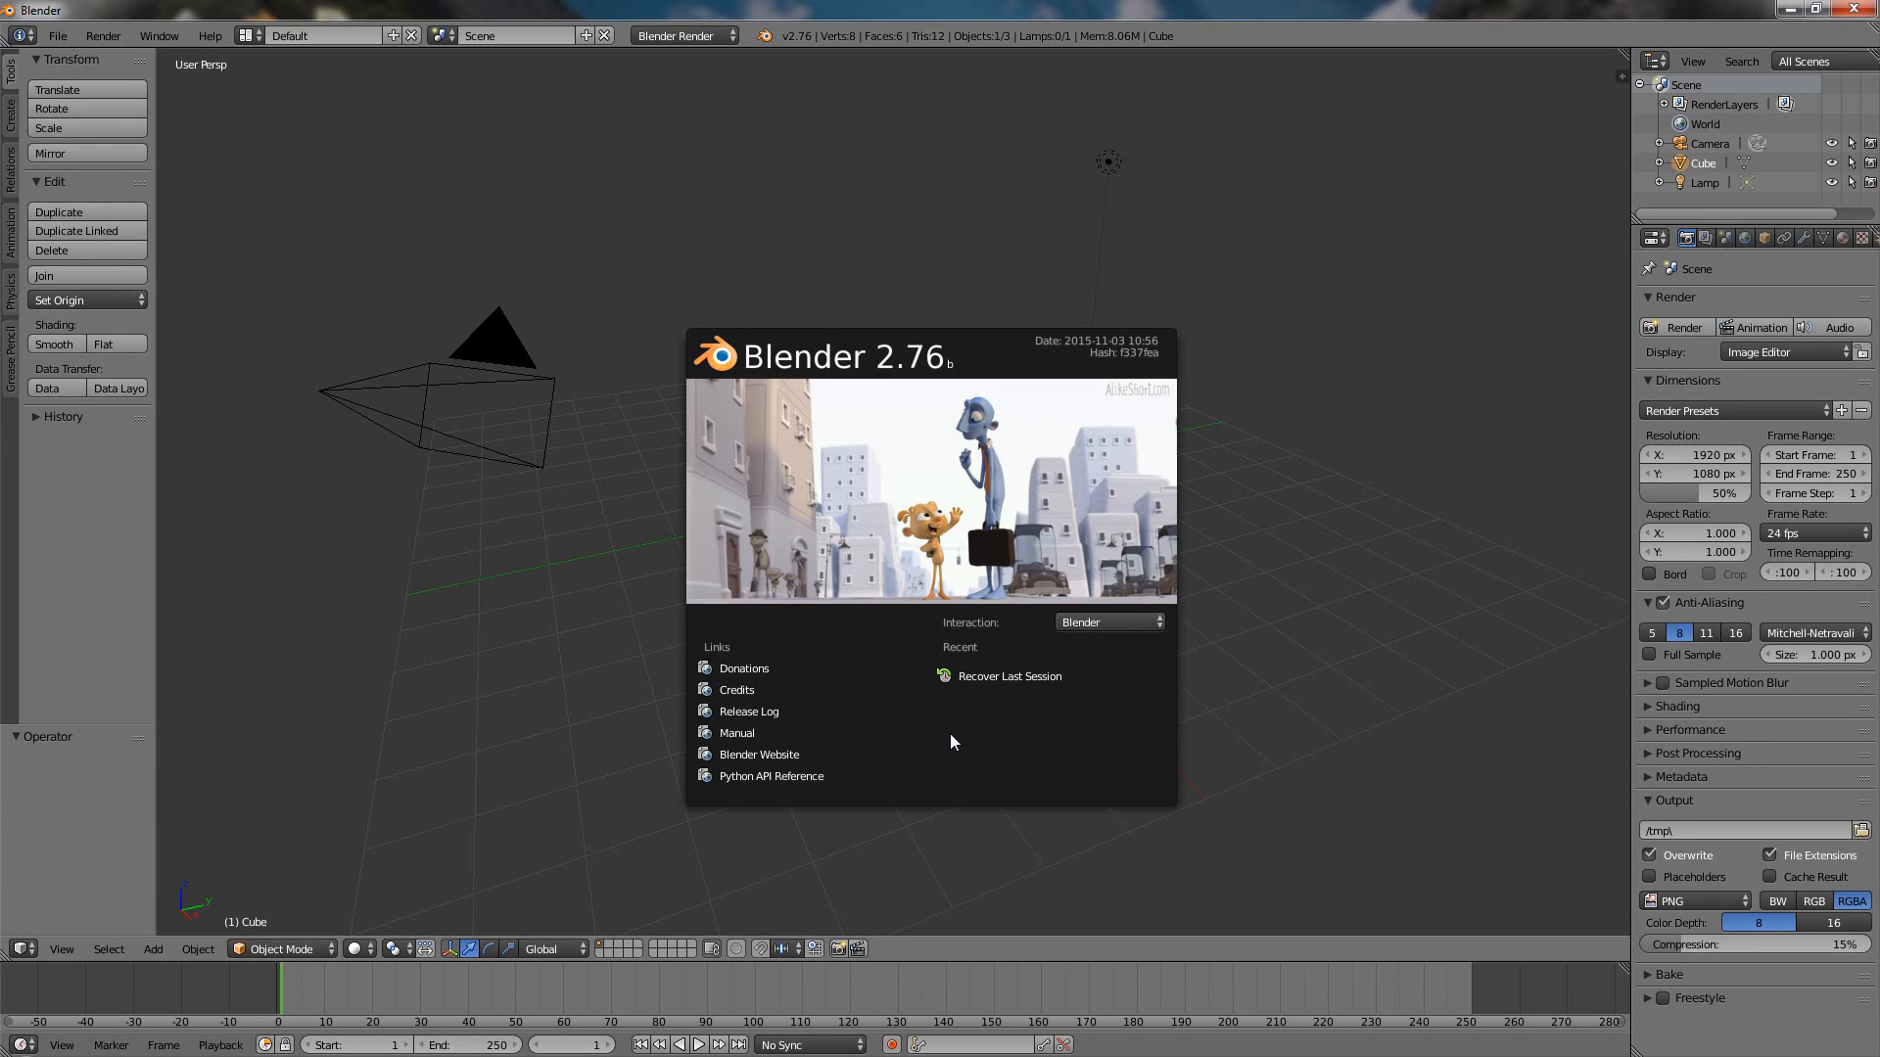
mouse_move(1014, 599)
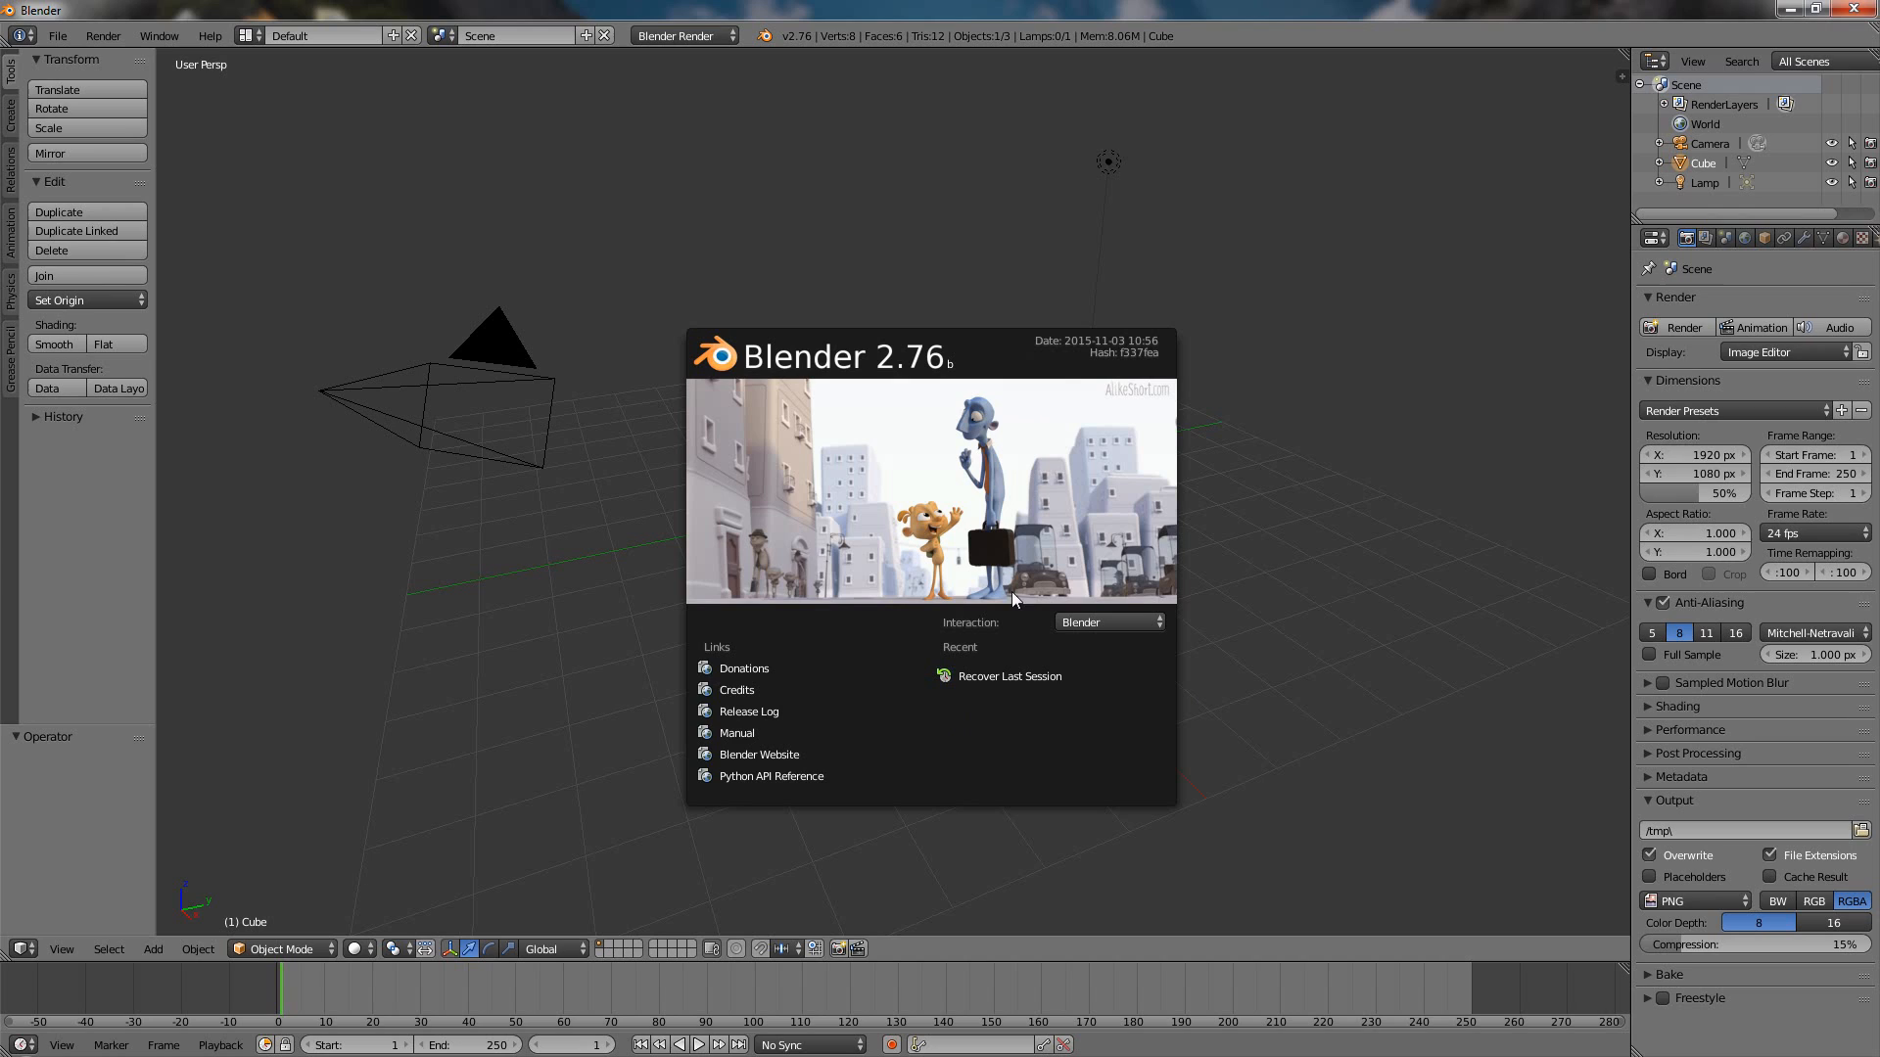
mouse_move(977, 621)
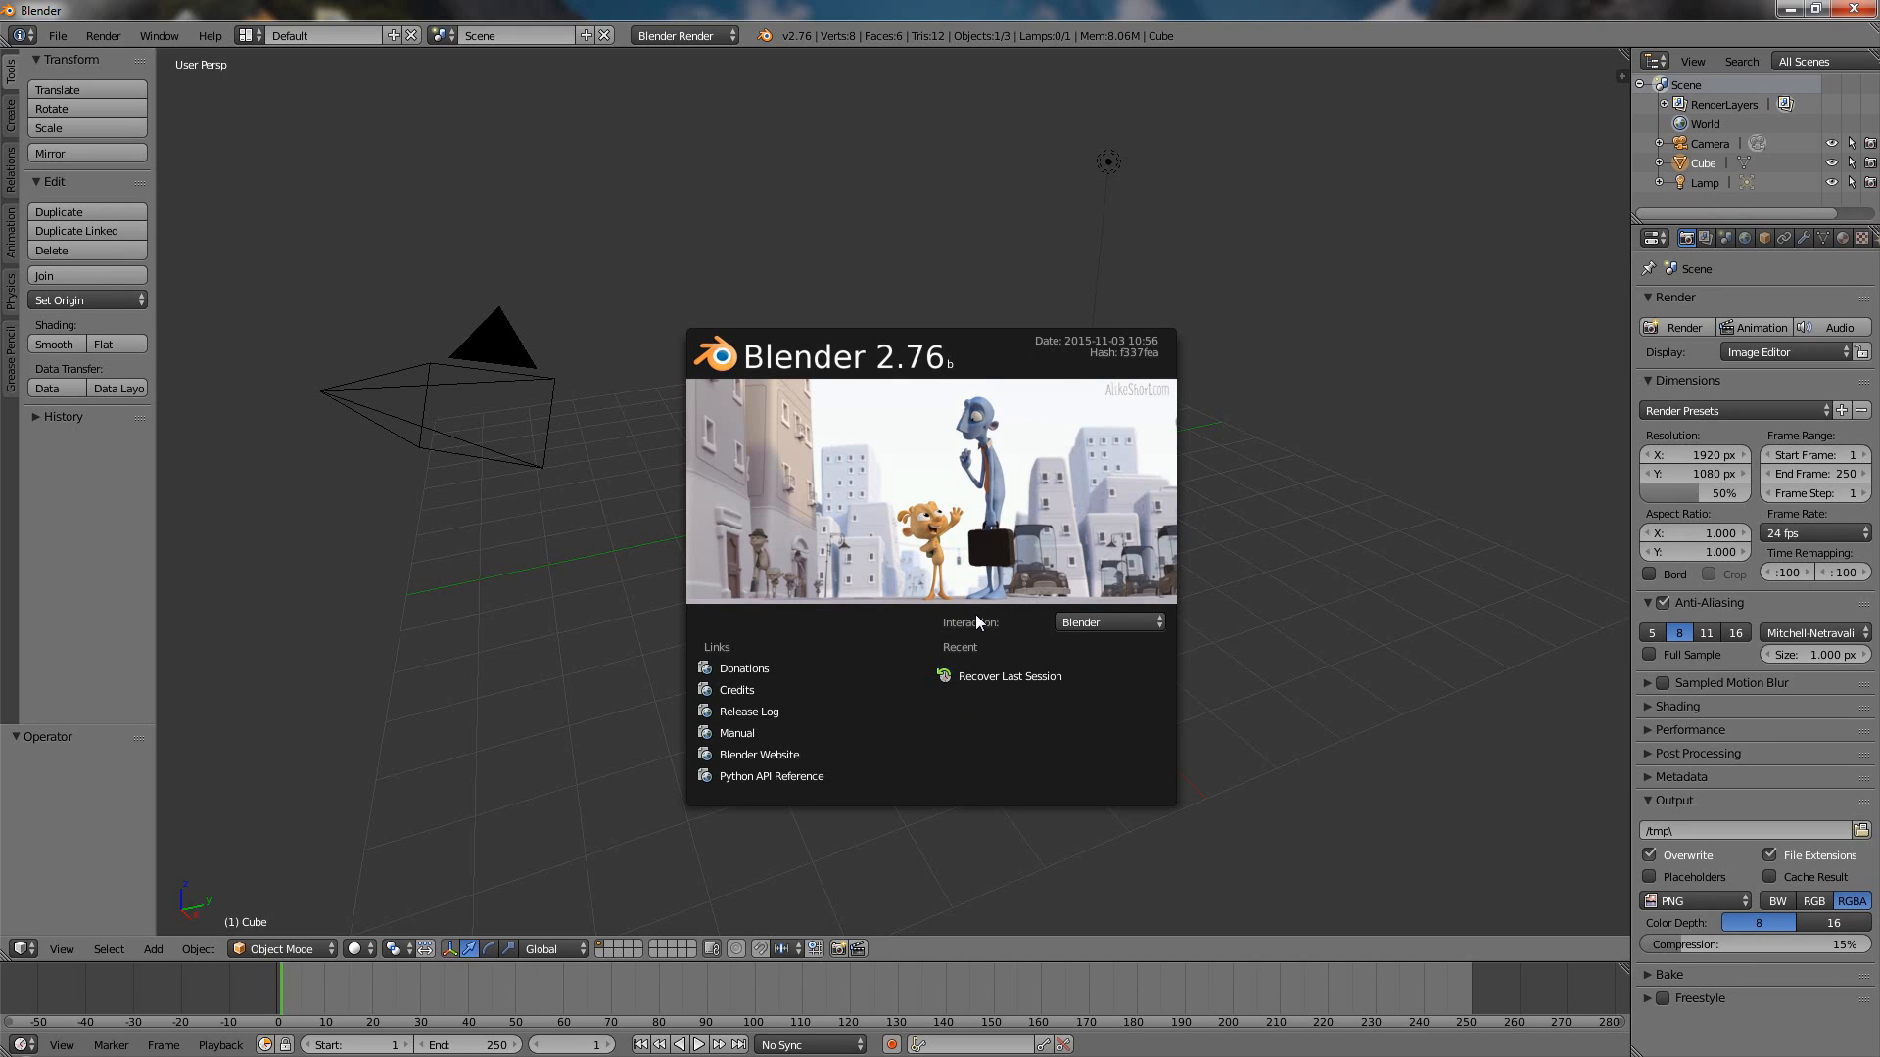
mouse_move(852, 622)
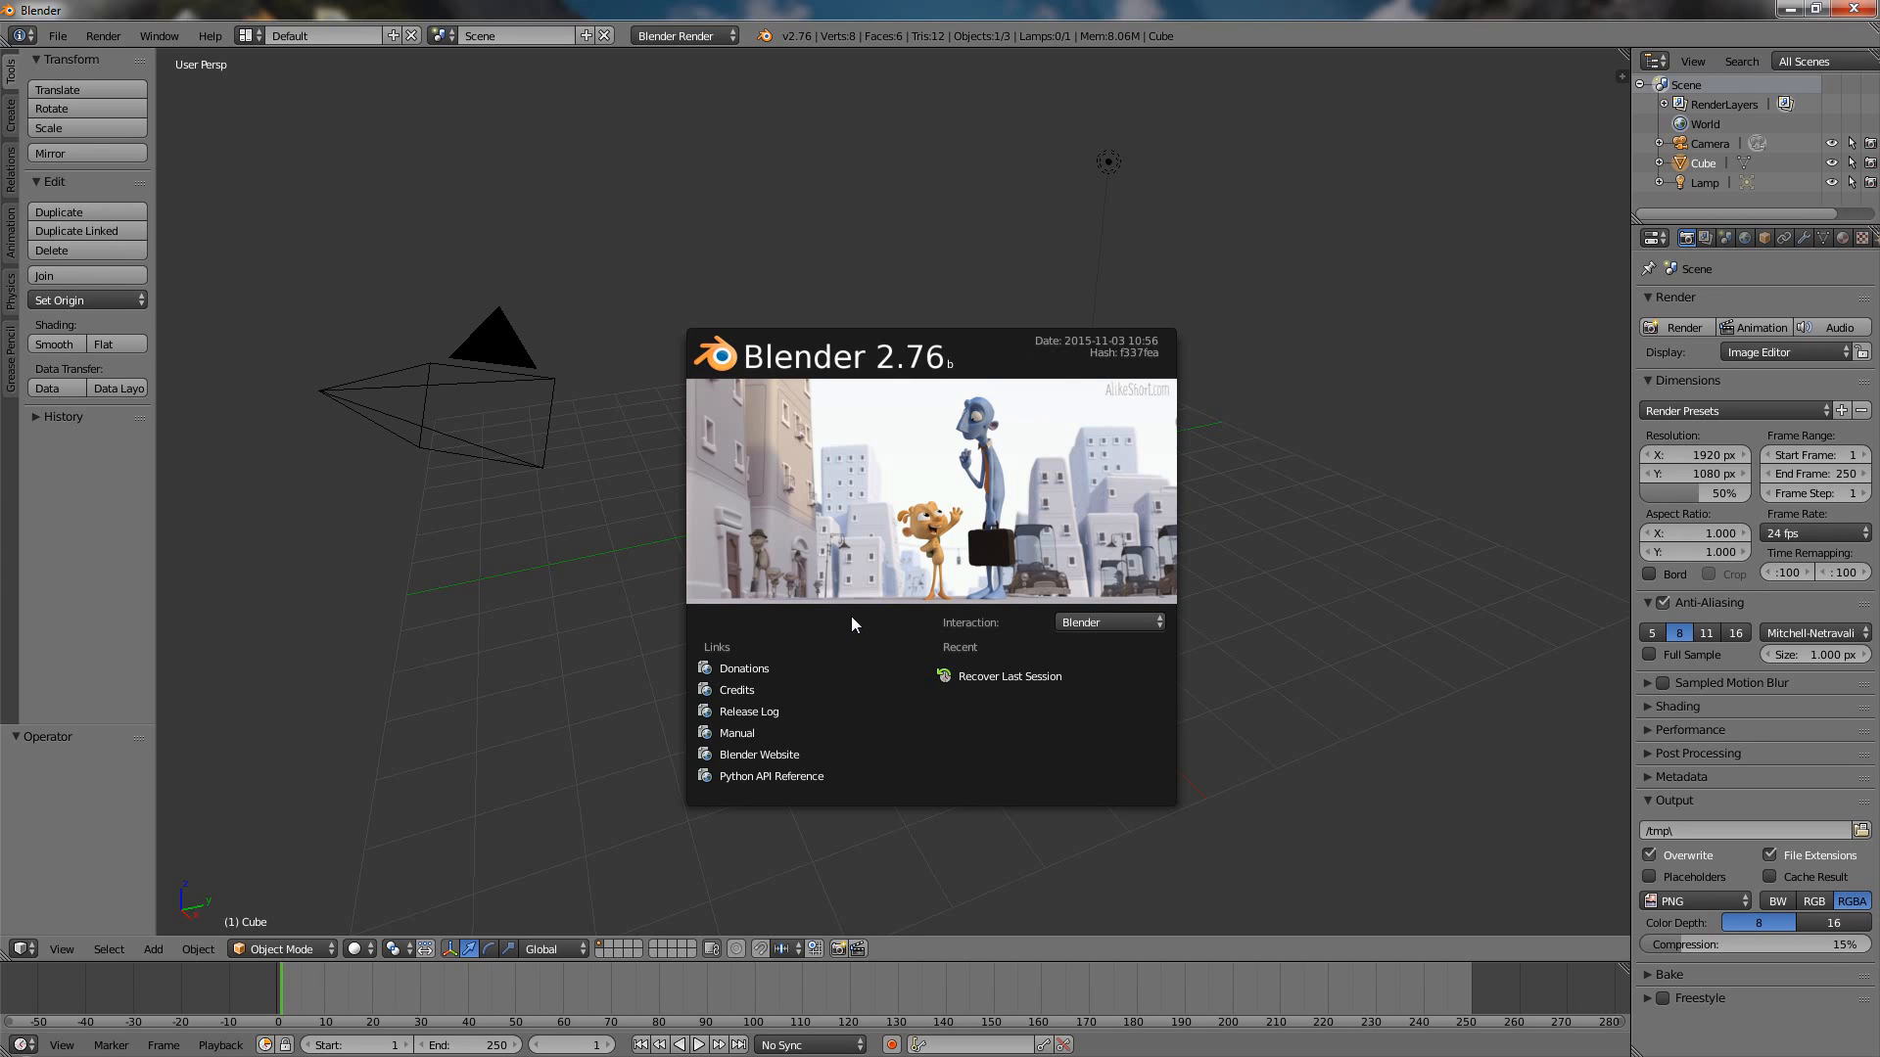
mouse_move(926, 609)
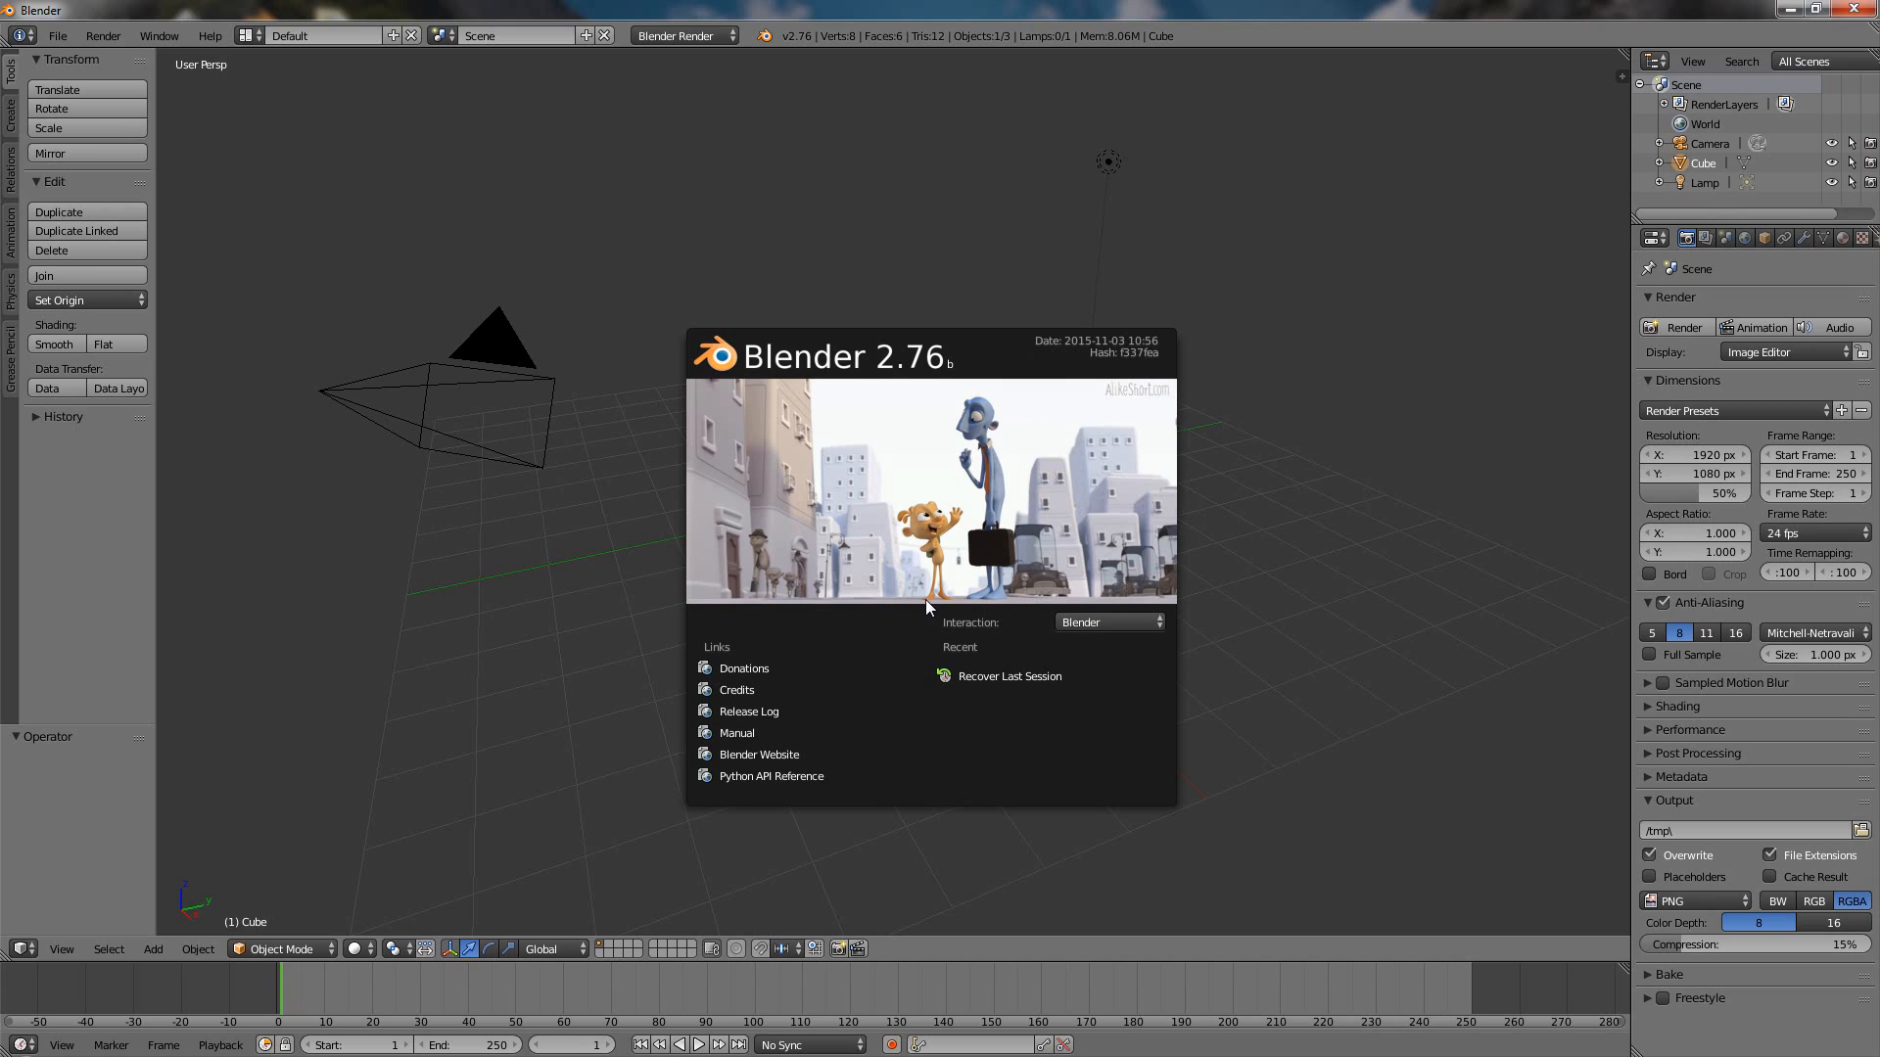
mouse_move(966, 599)
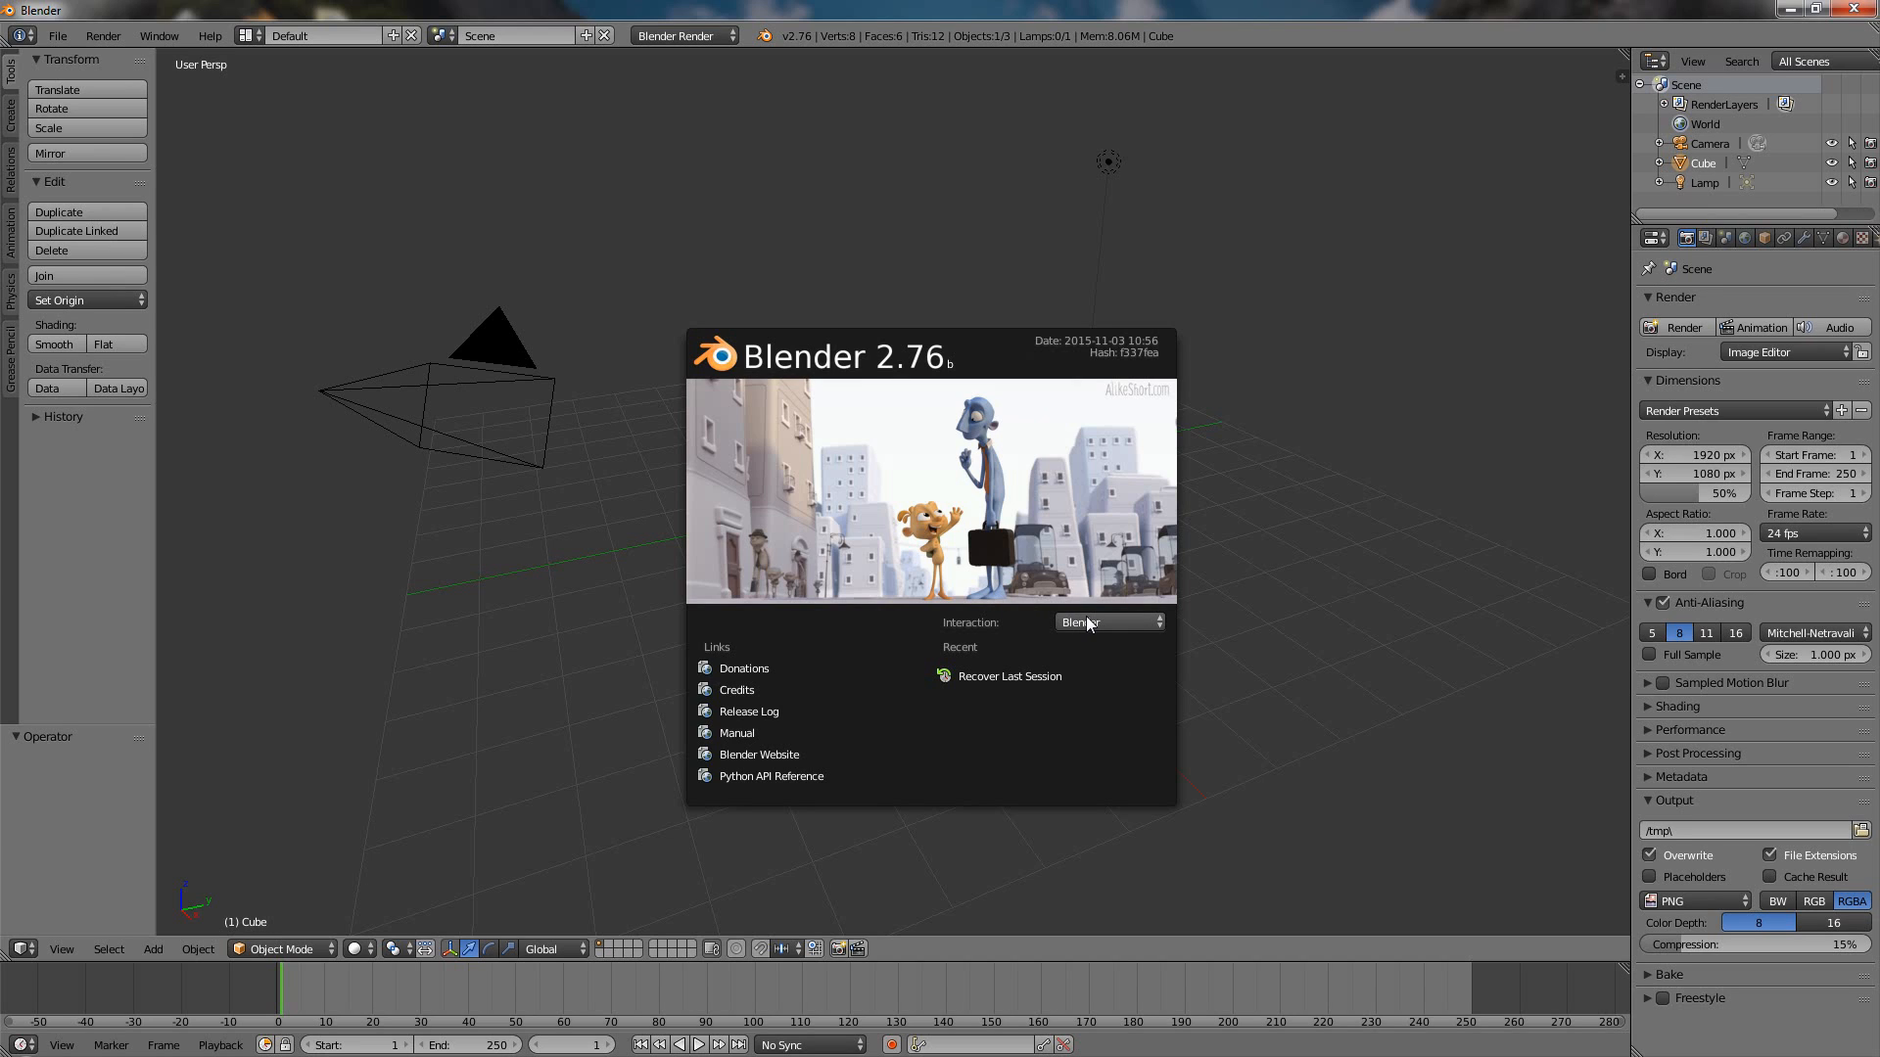
left_click(1104, 622)
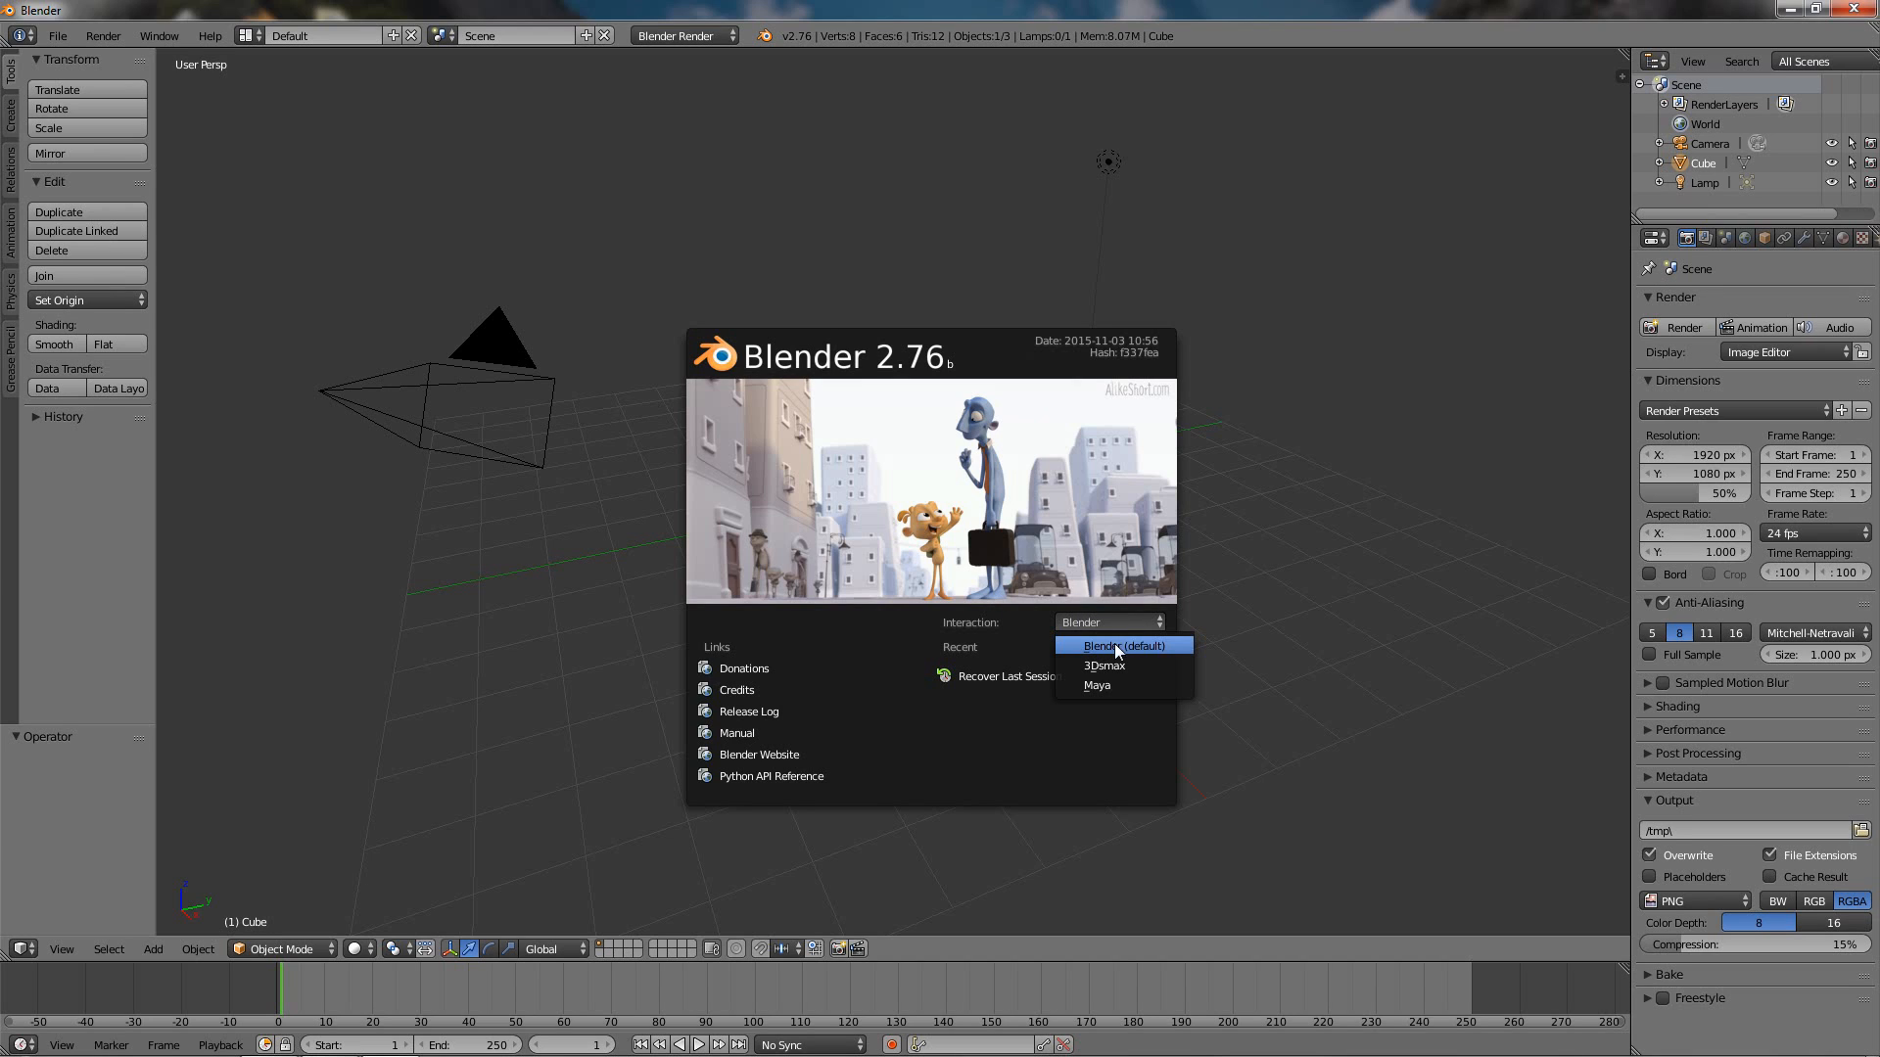
mouse_move(1102, 666)
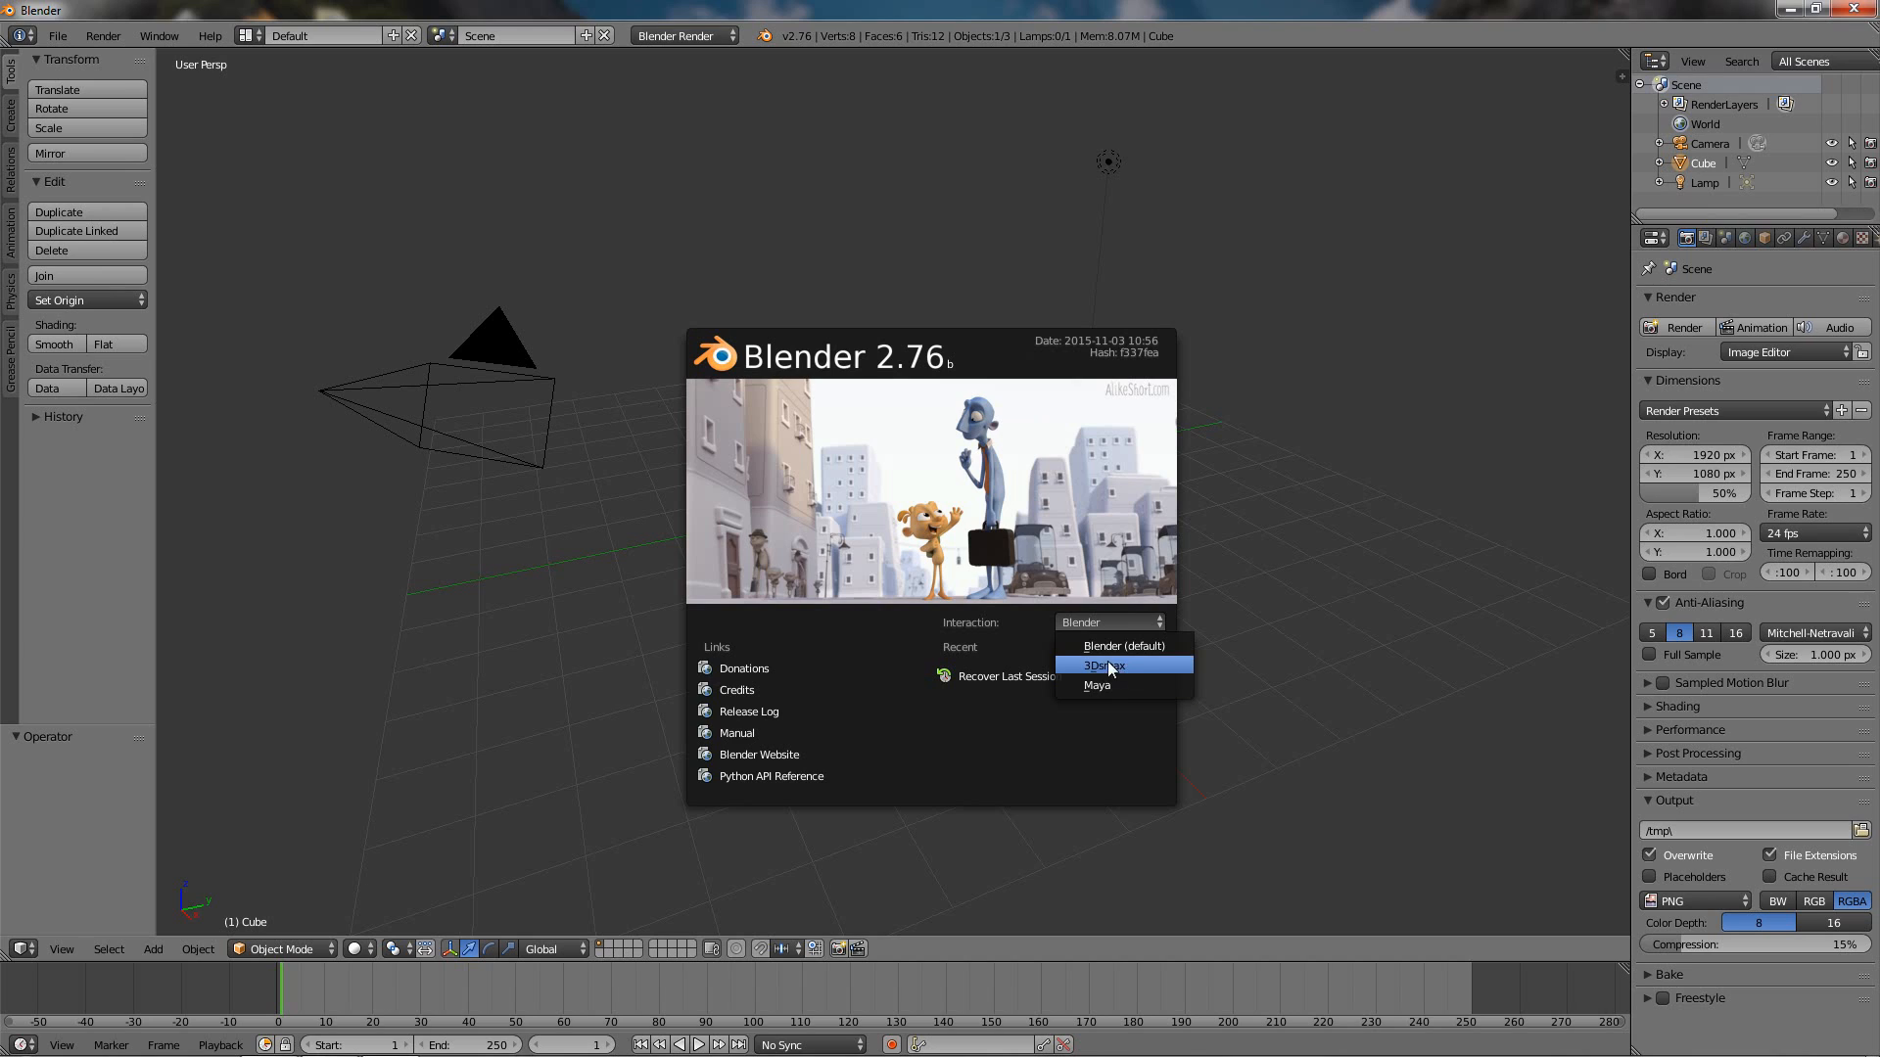
mouse_move(1102, 669)
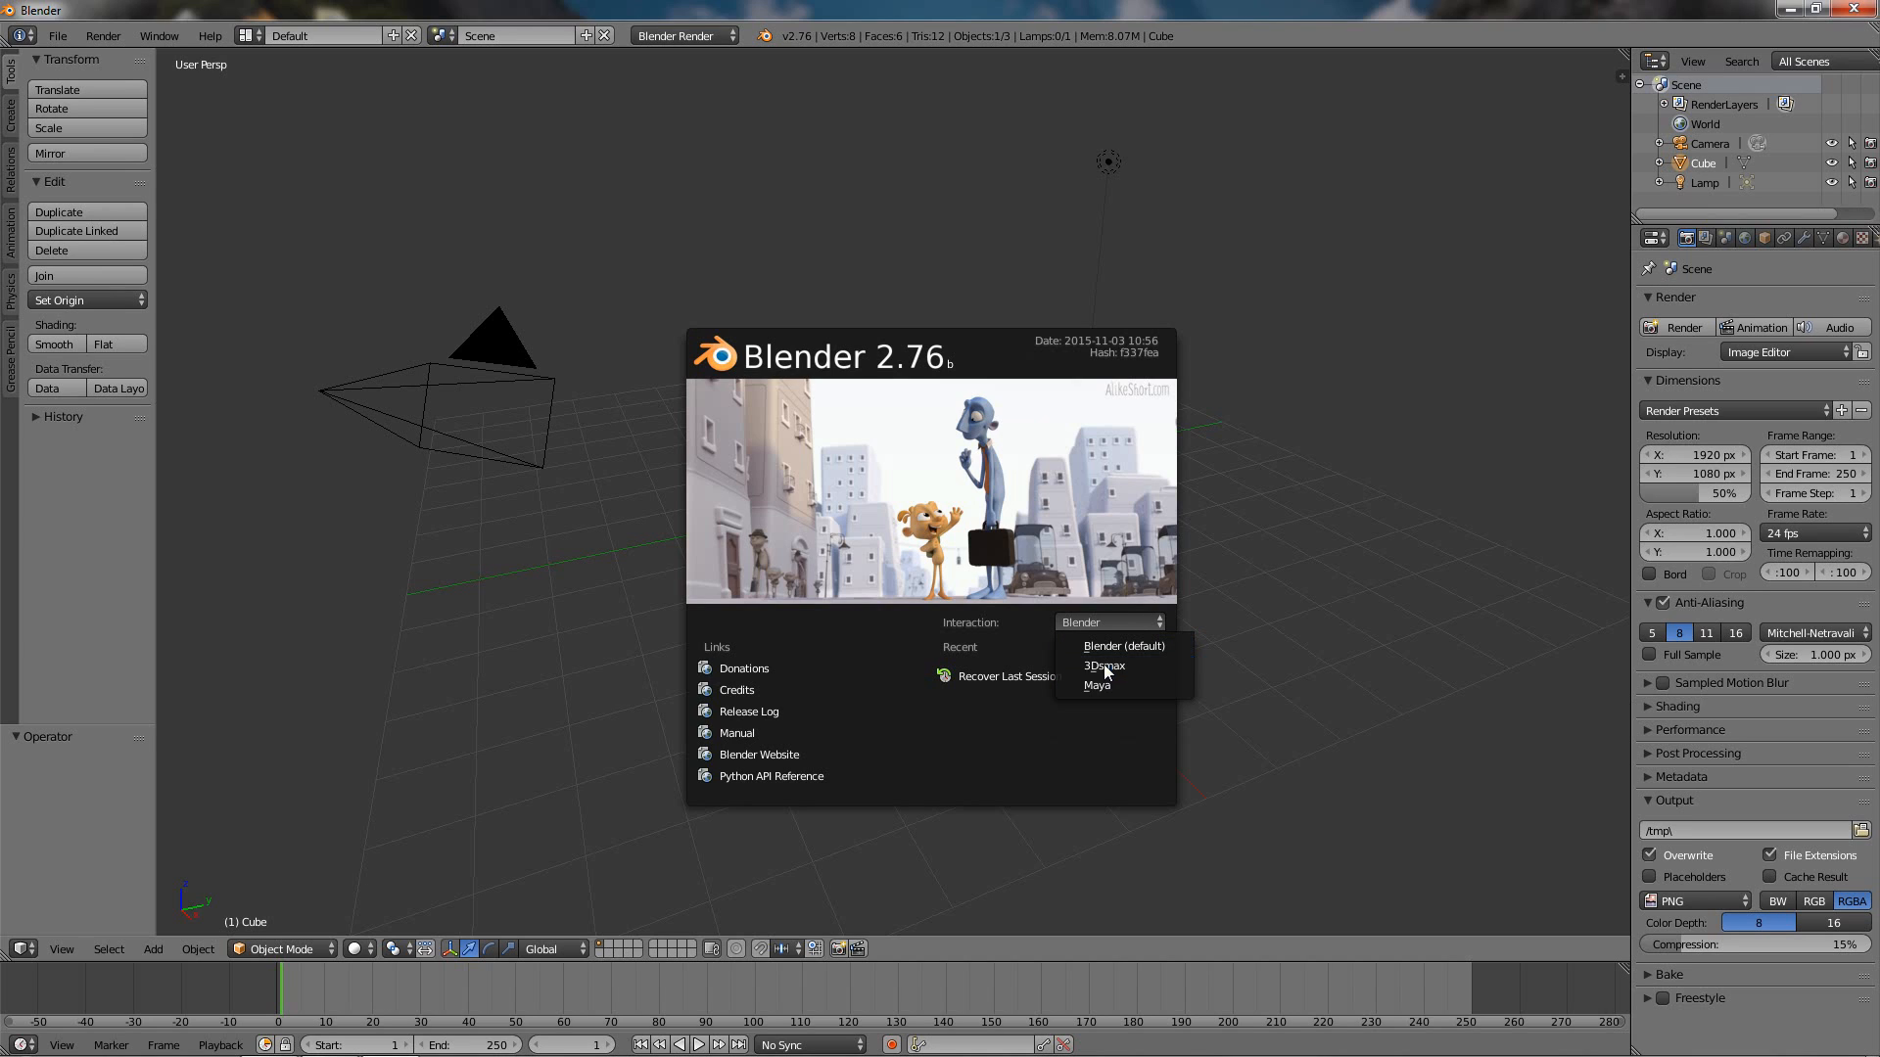
left_click(1106, 621)
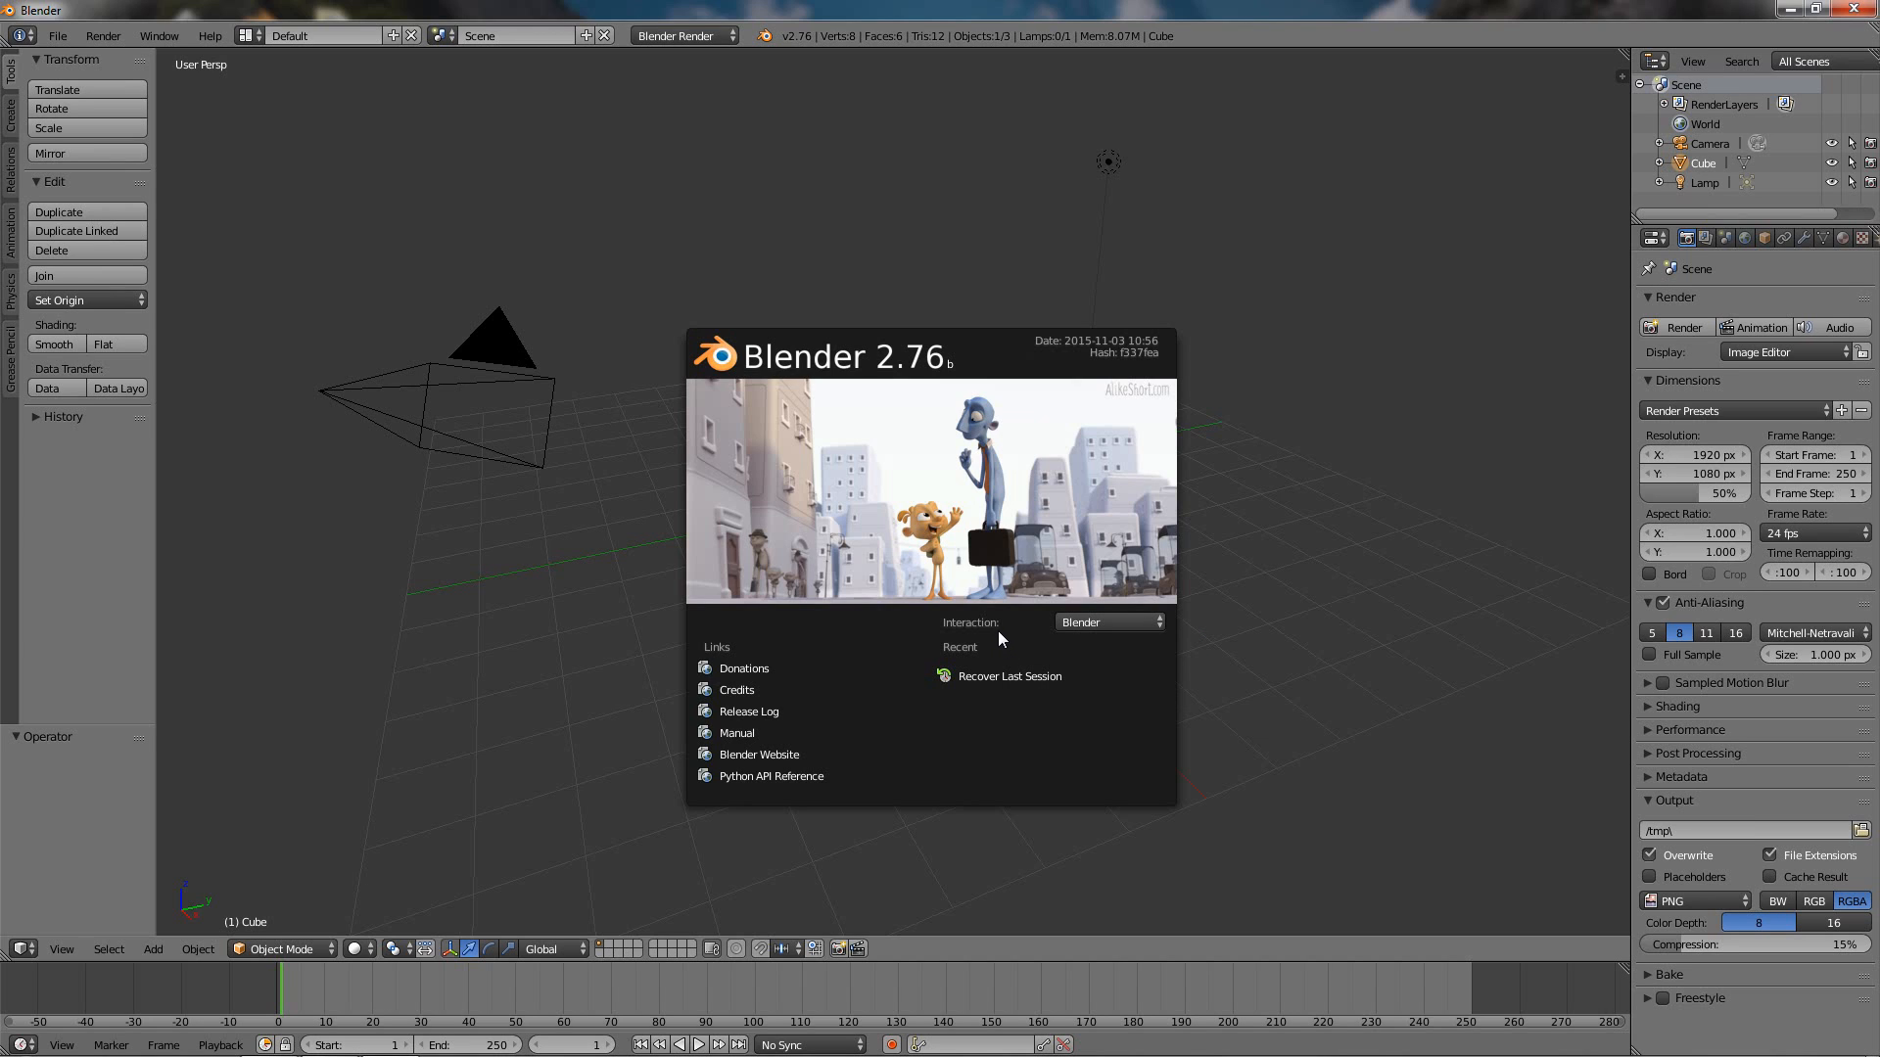
left_click(1104, 621)
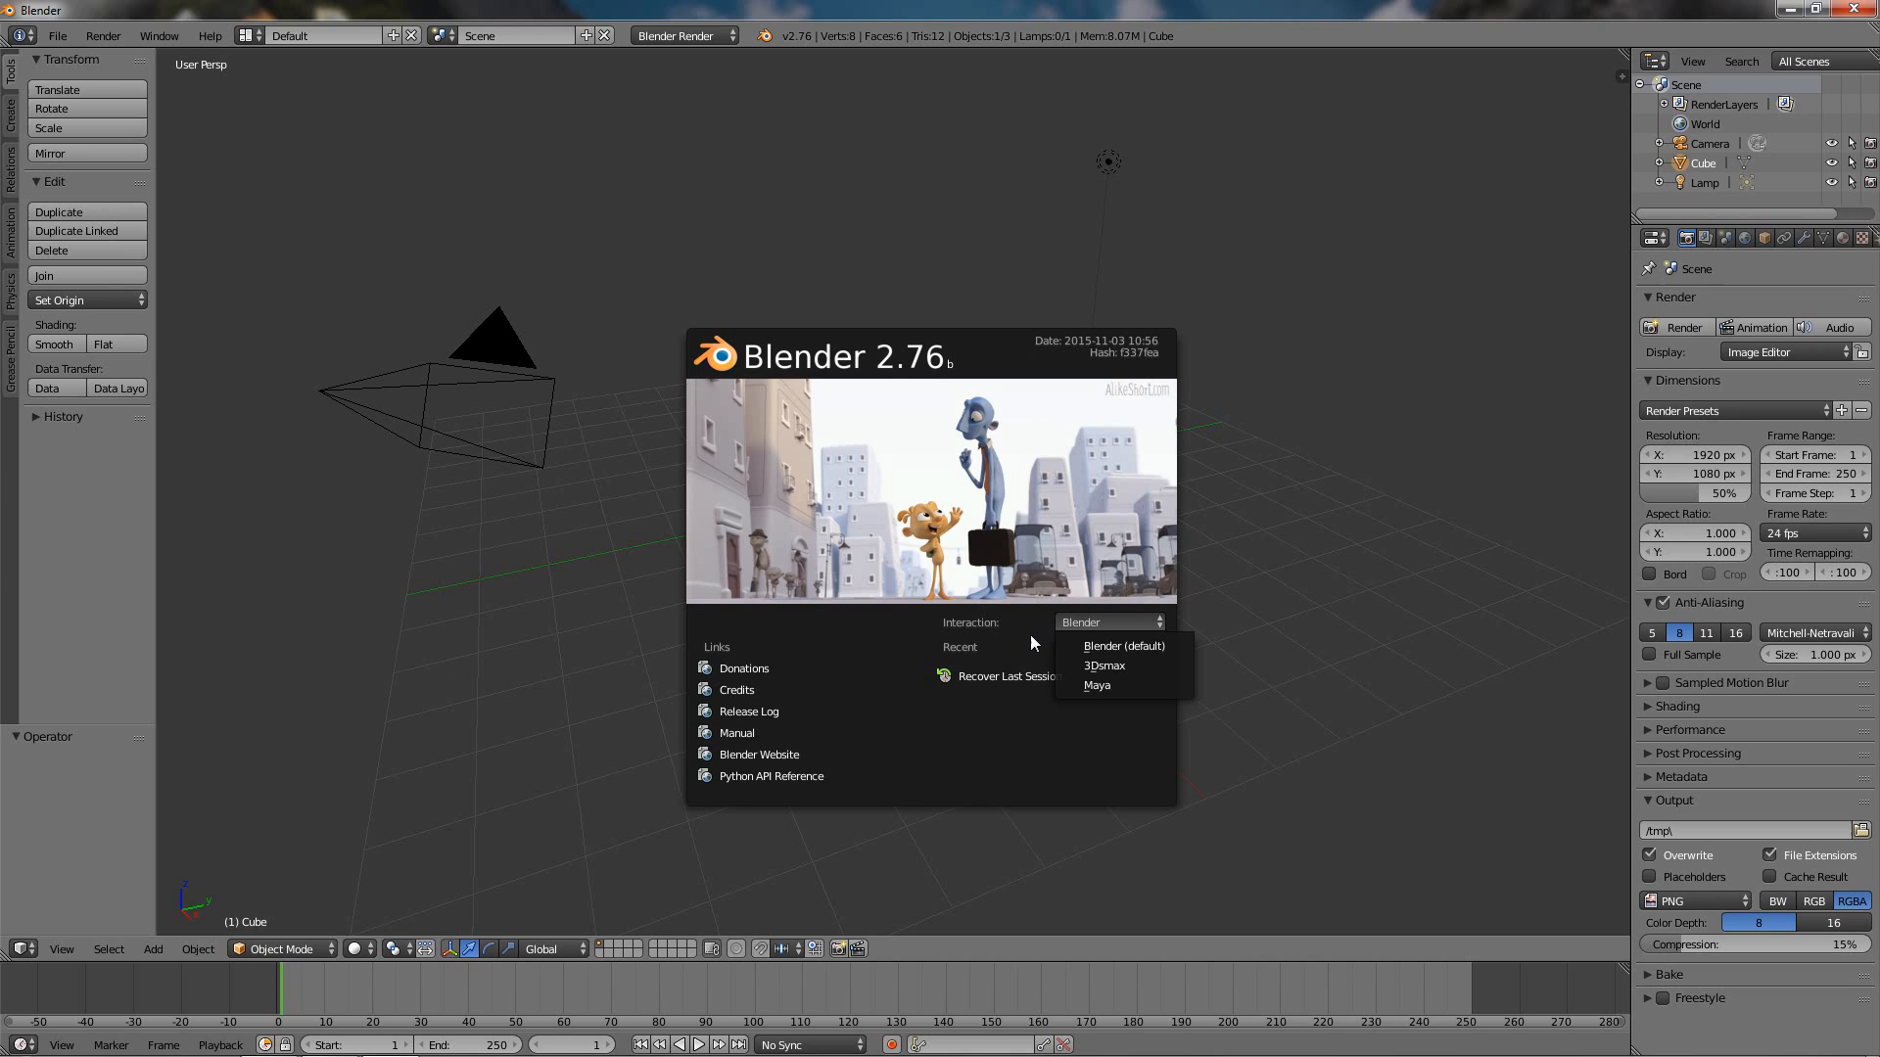
mouse_move(1102, 666)
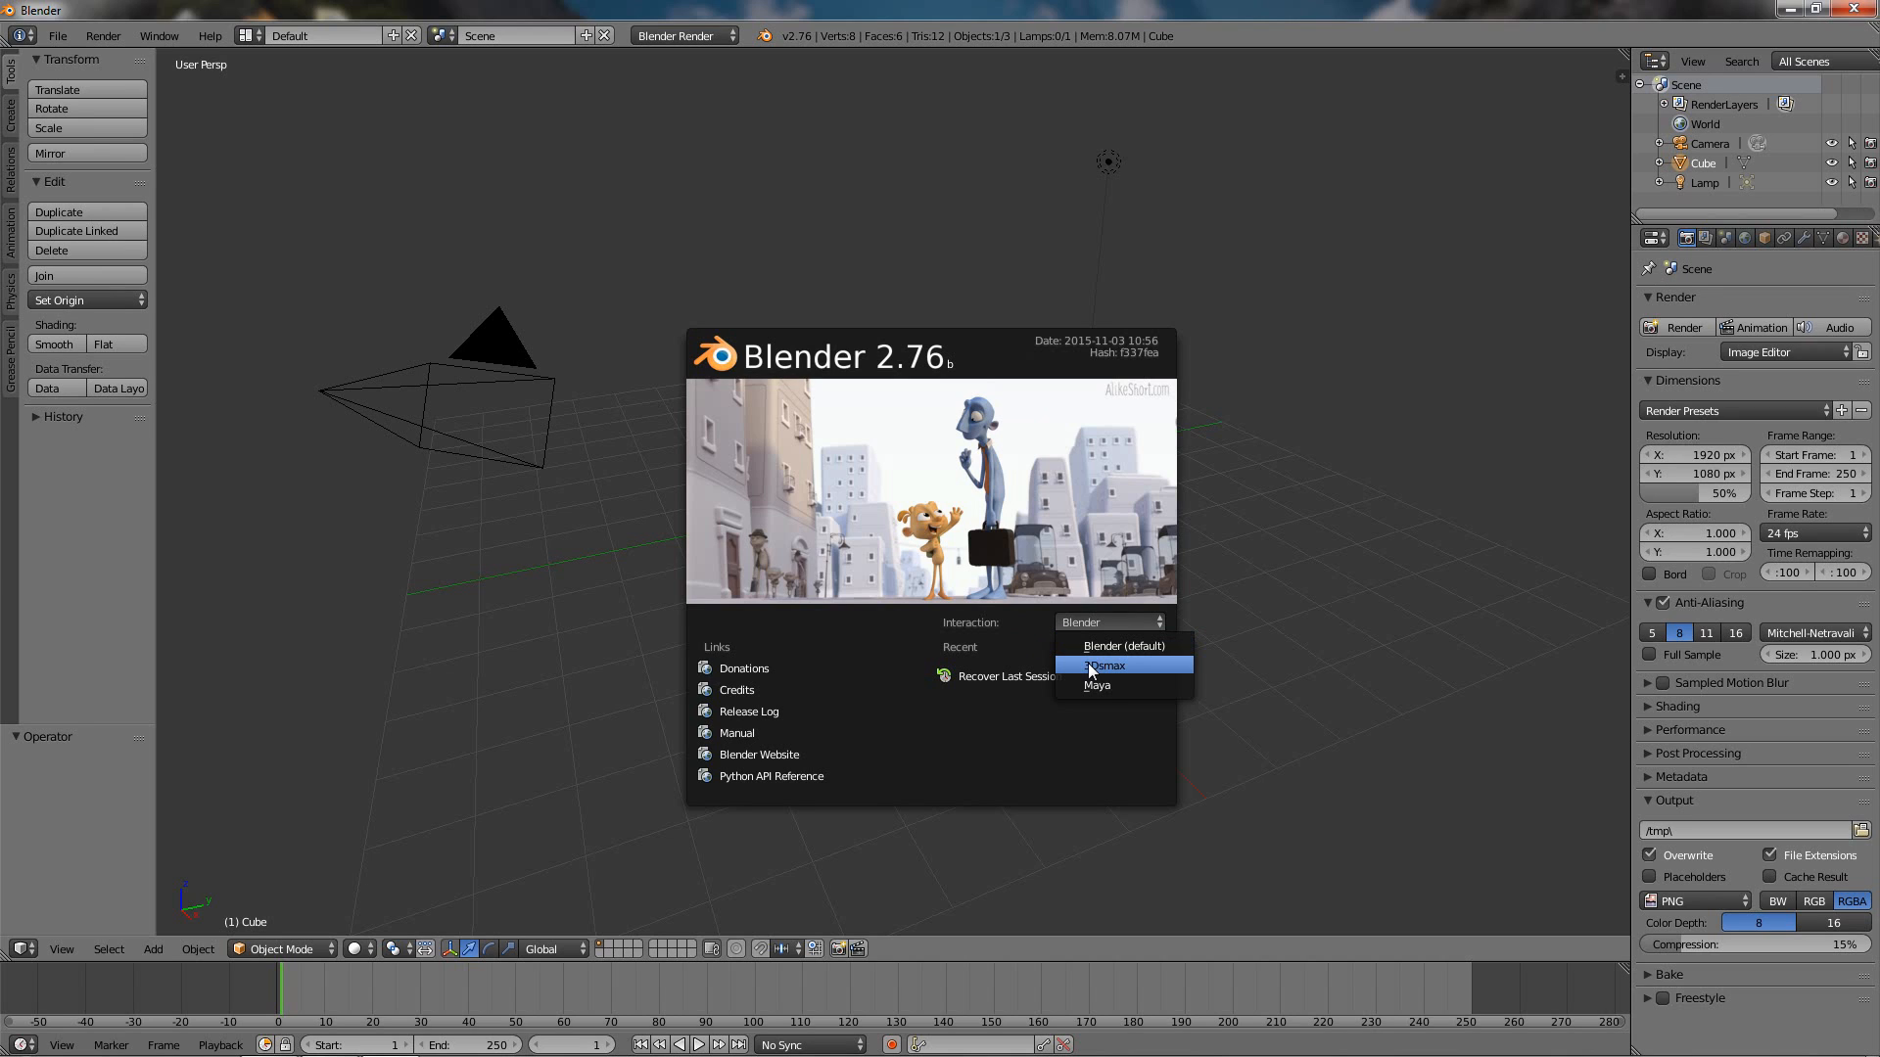
mouse_move(1114, 672)
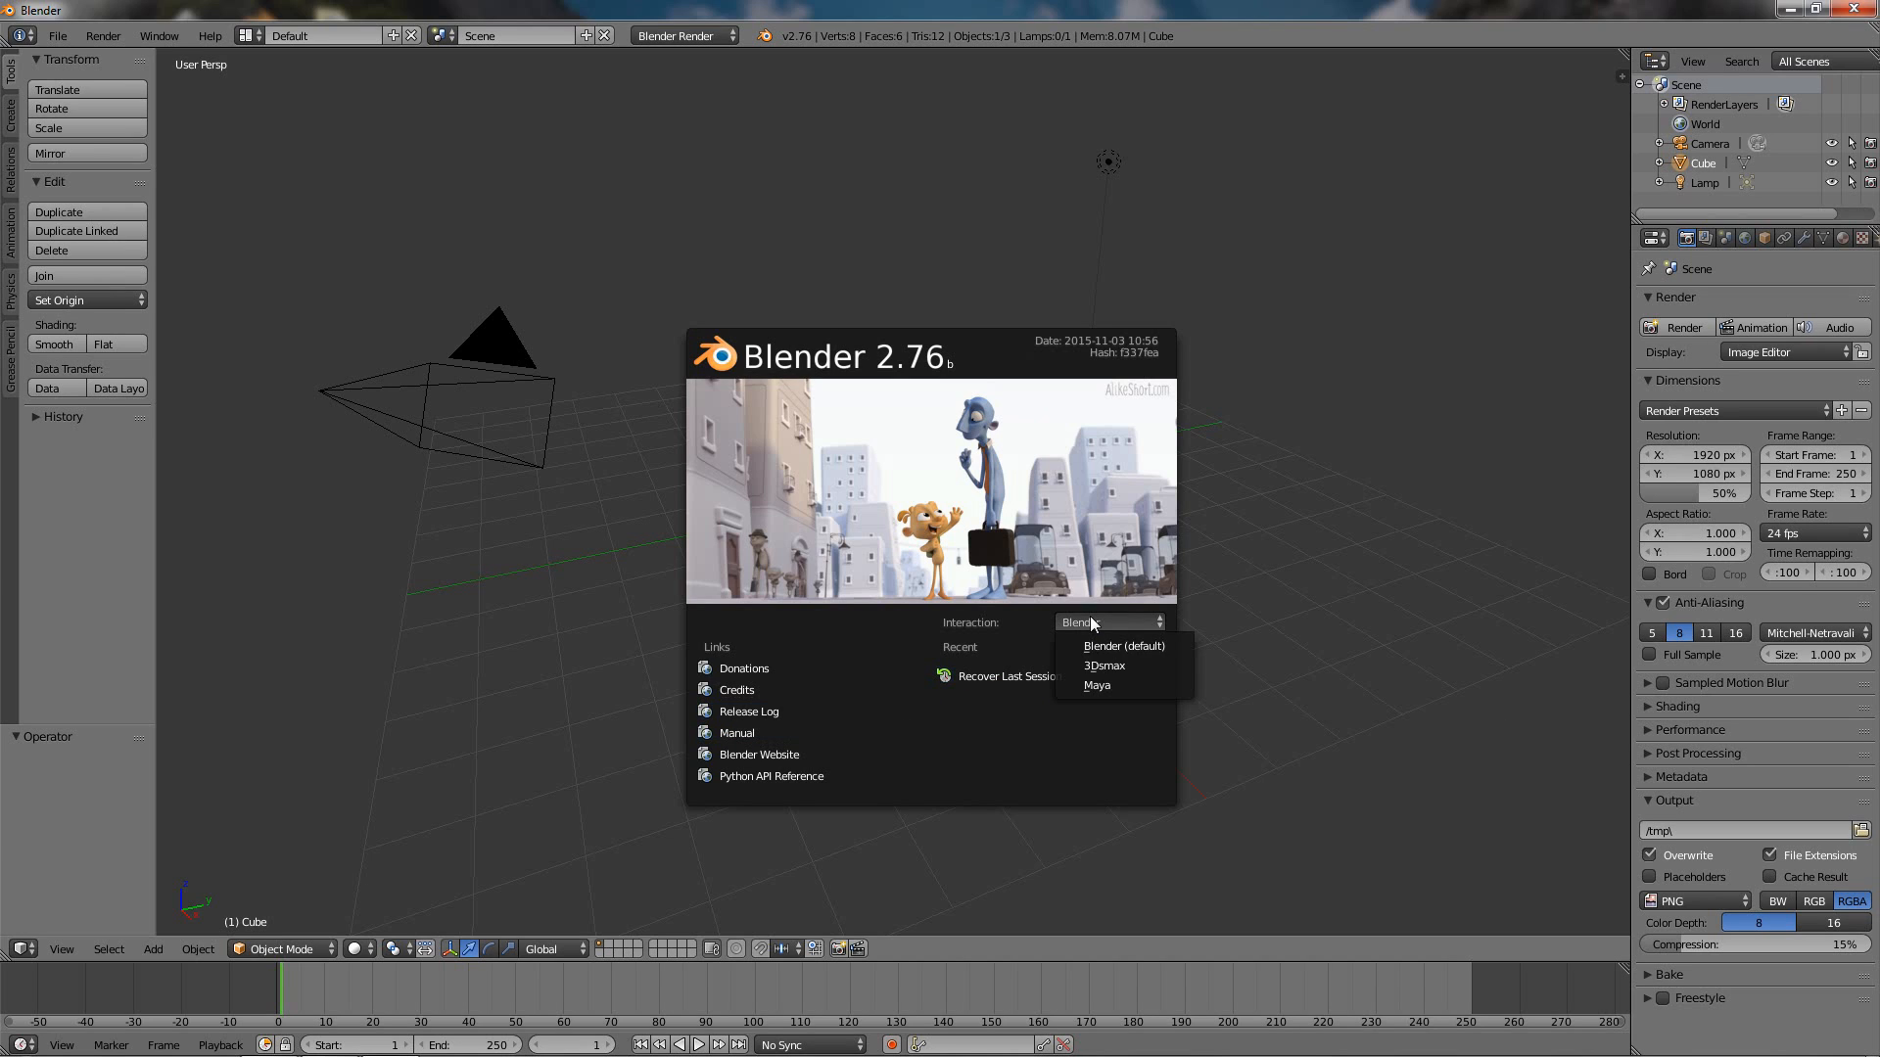
mouse_move(1101, 665)
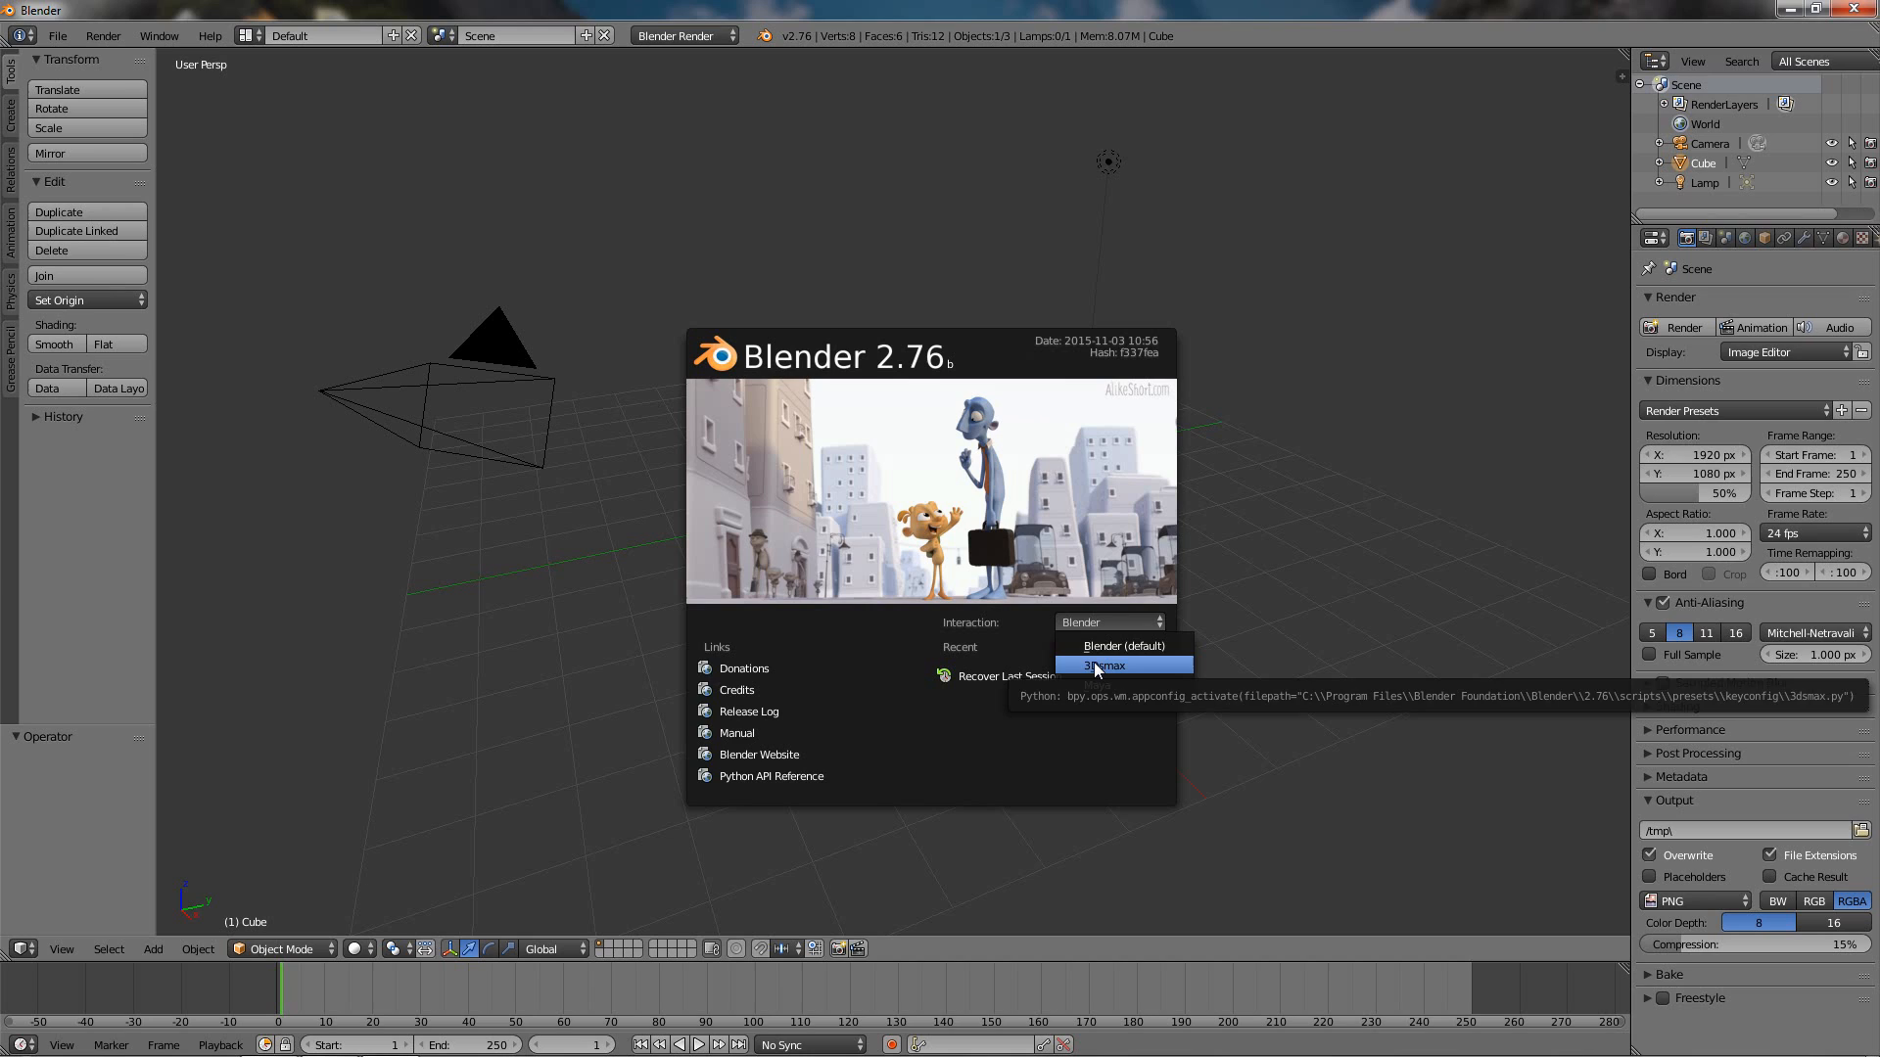
mouse_move(1124, 645)
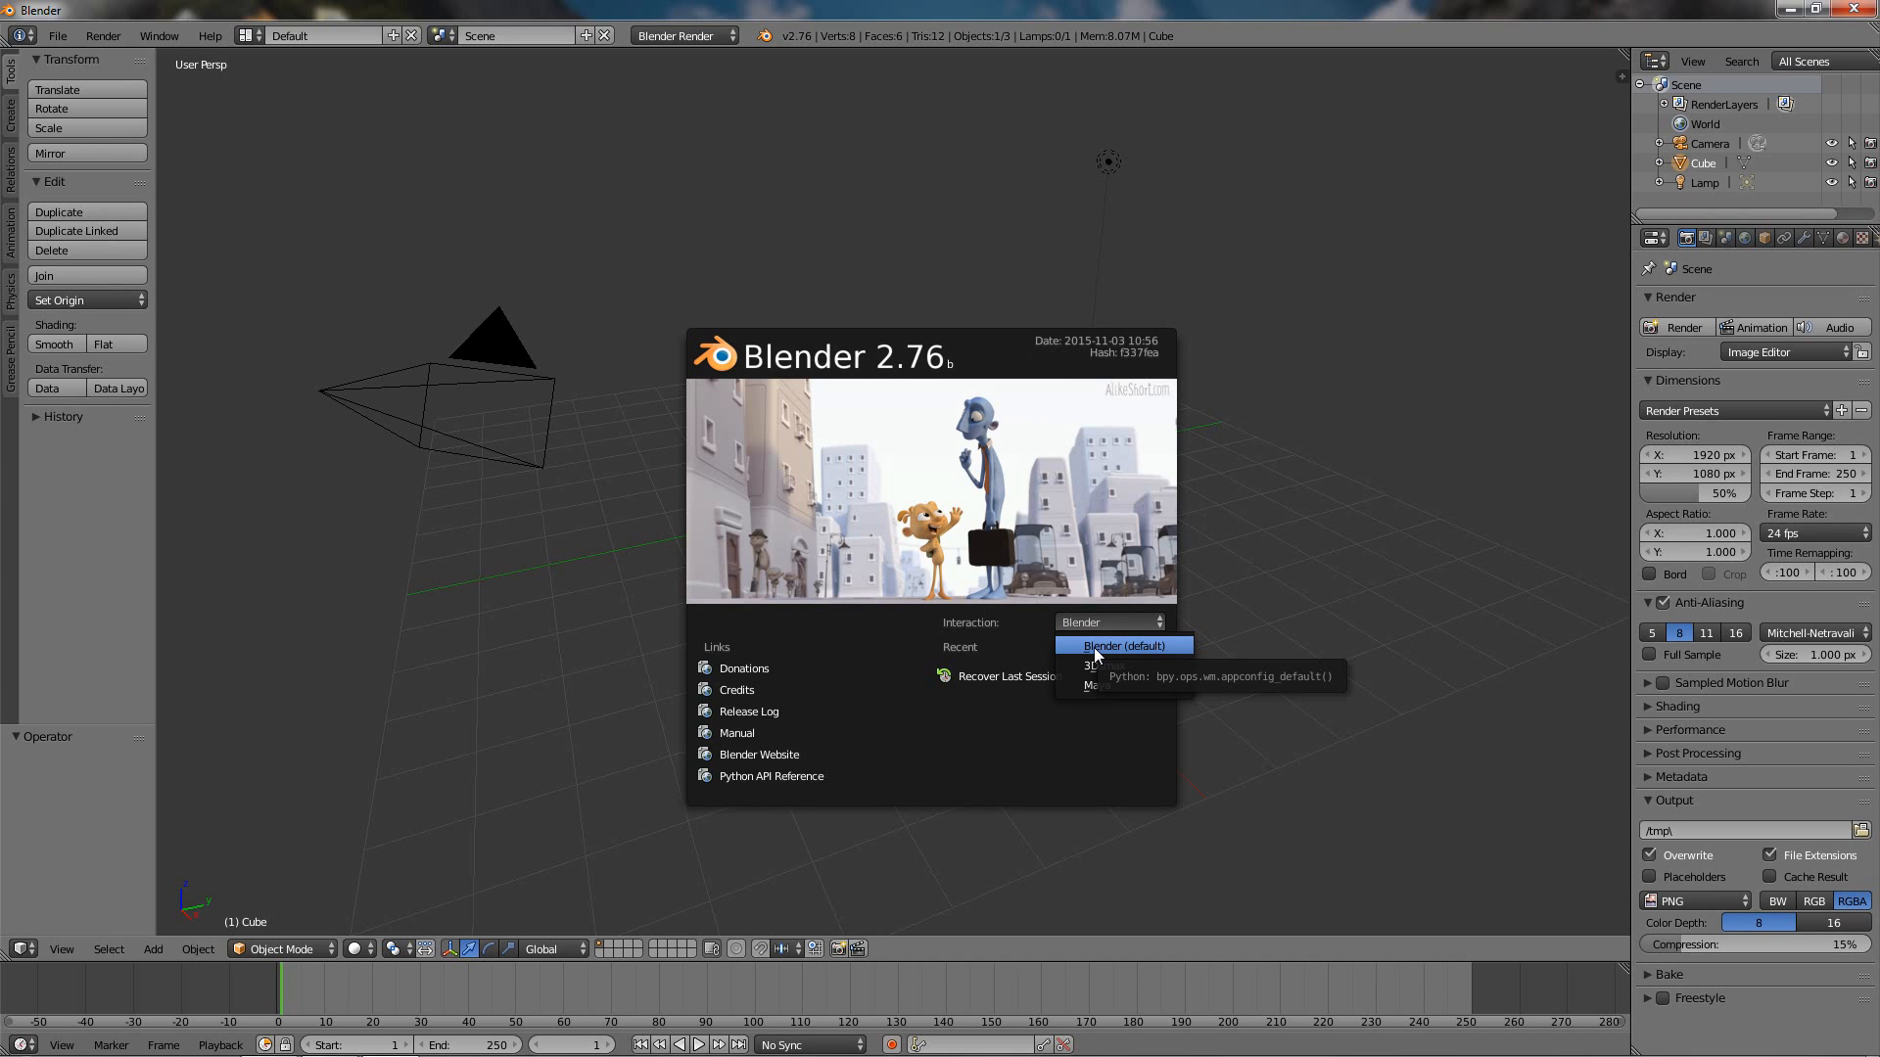
mouse_move(1100, 666)
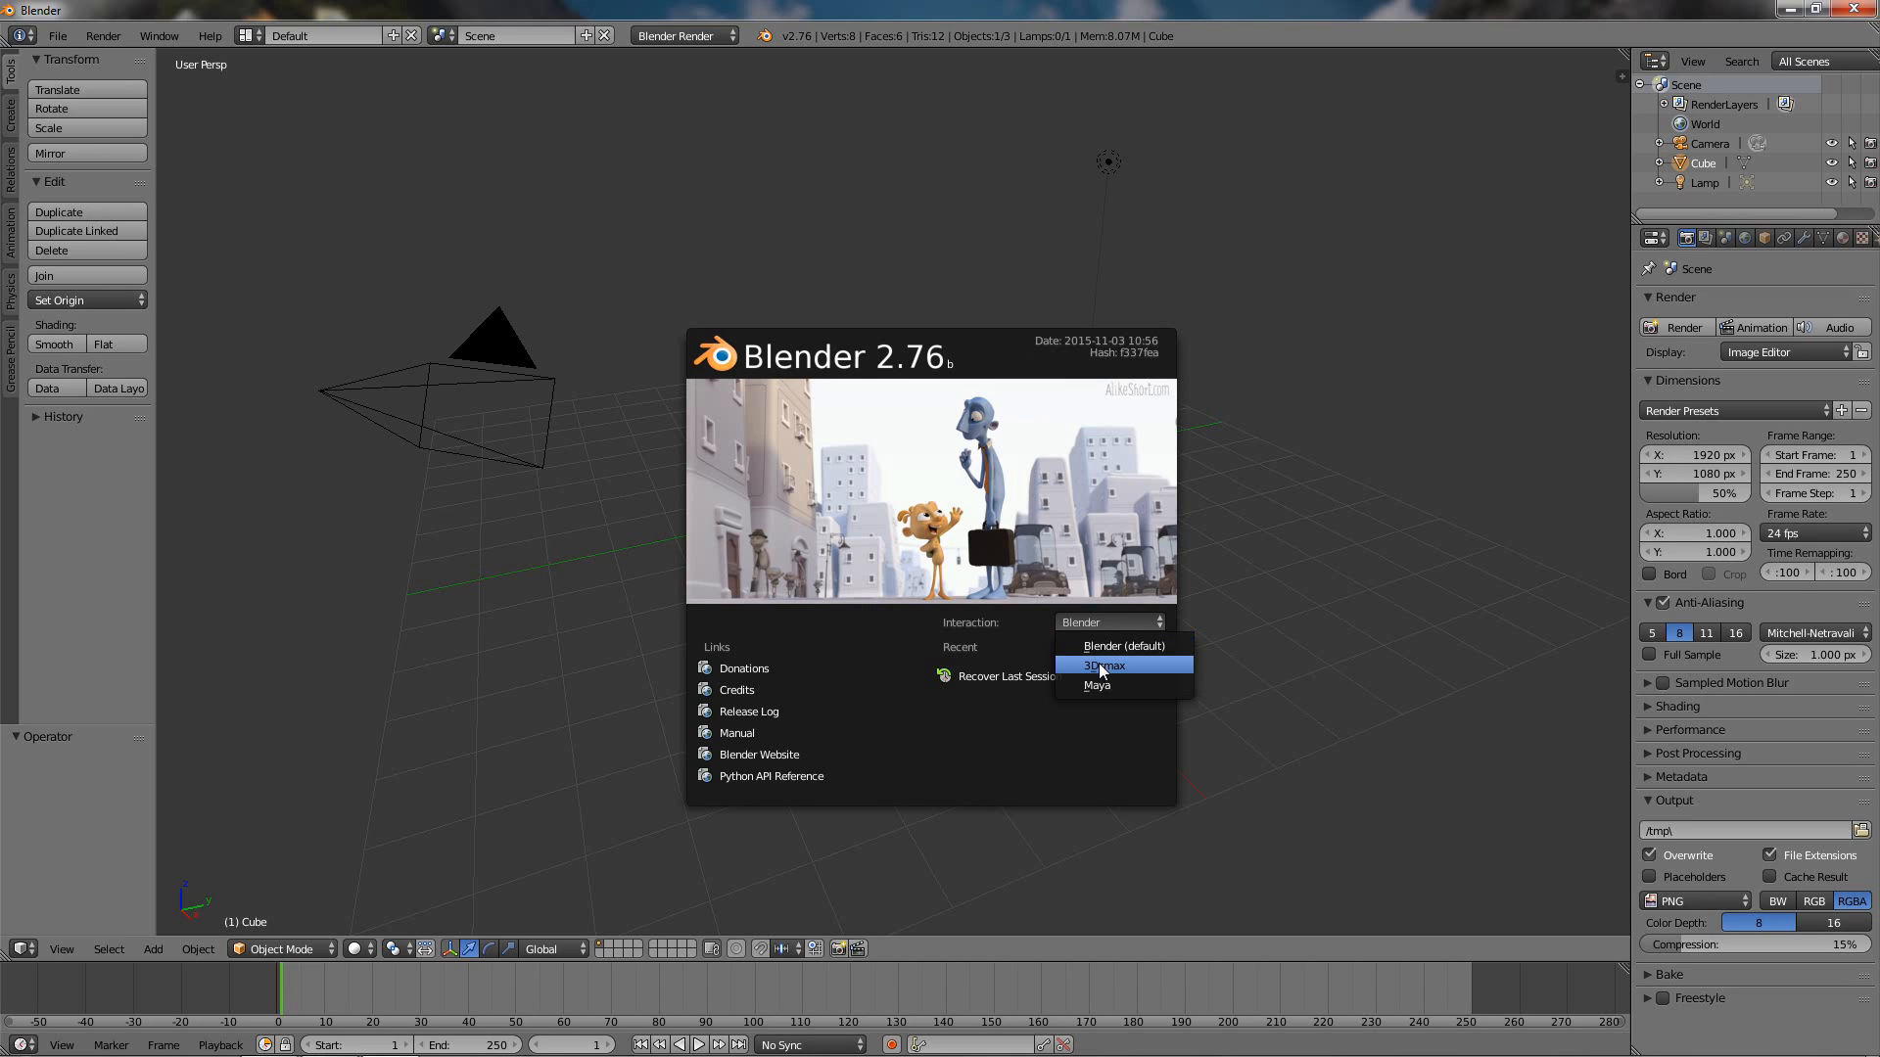
mouse_move(1100, 666)
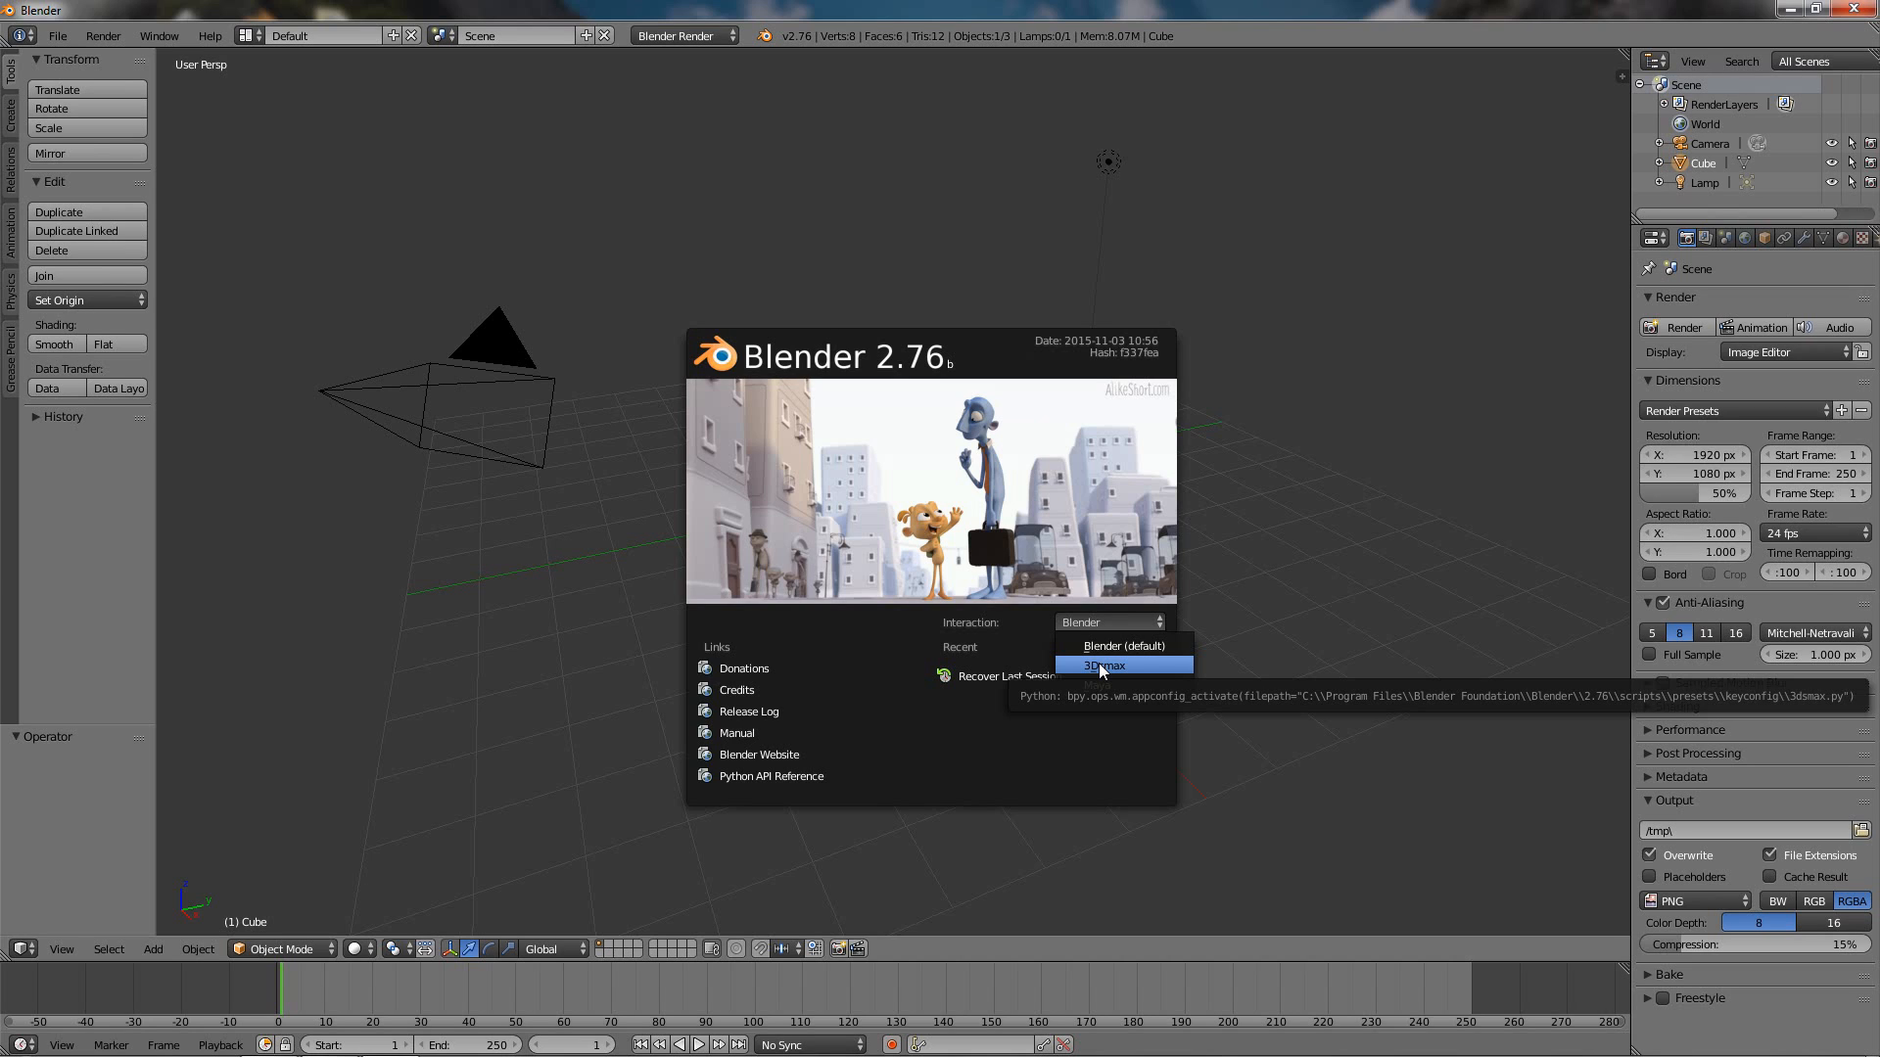
left_click(1098, 665)
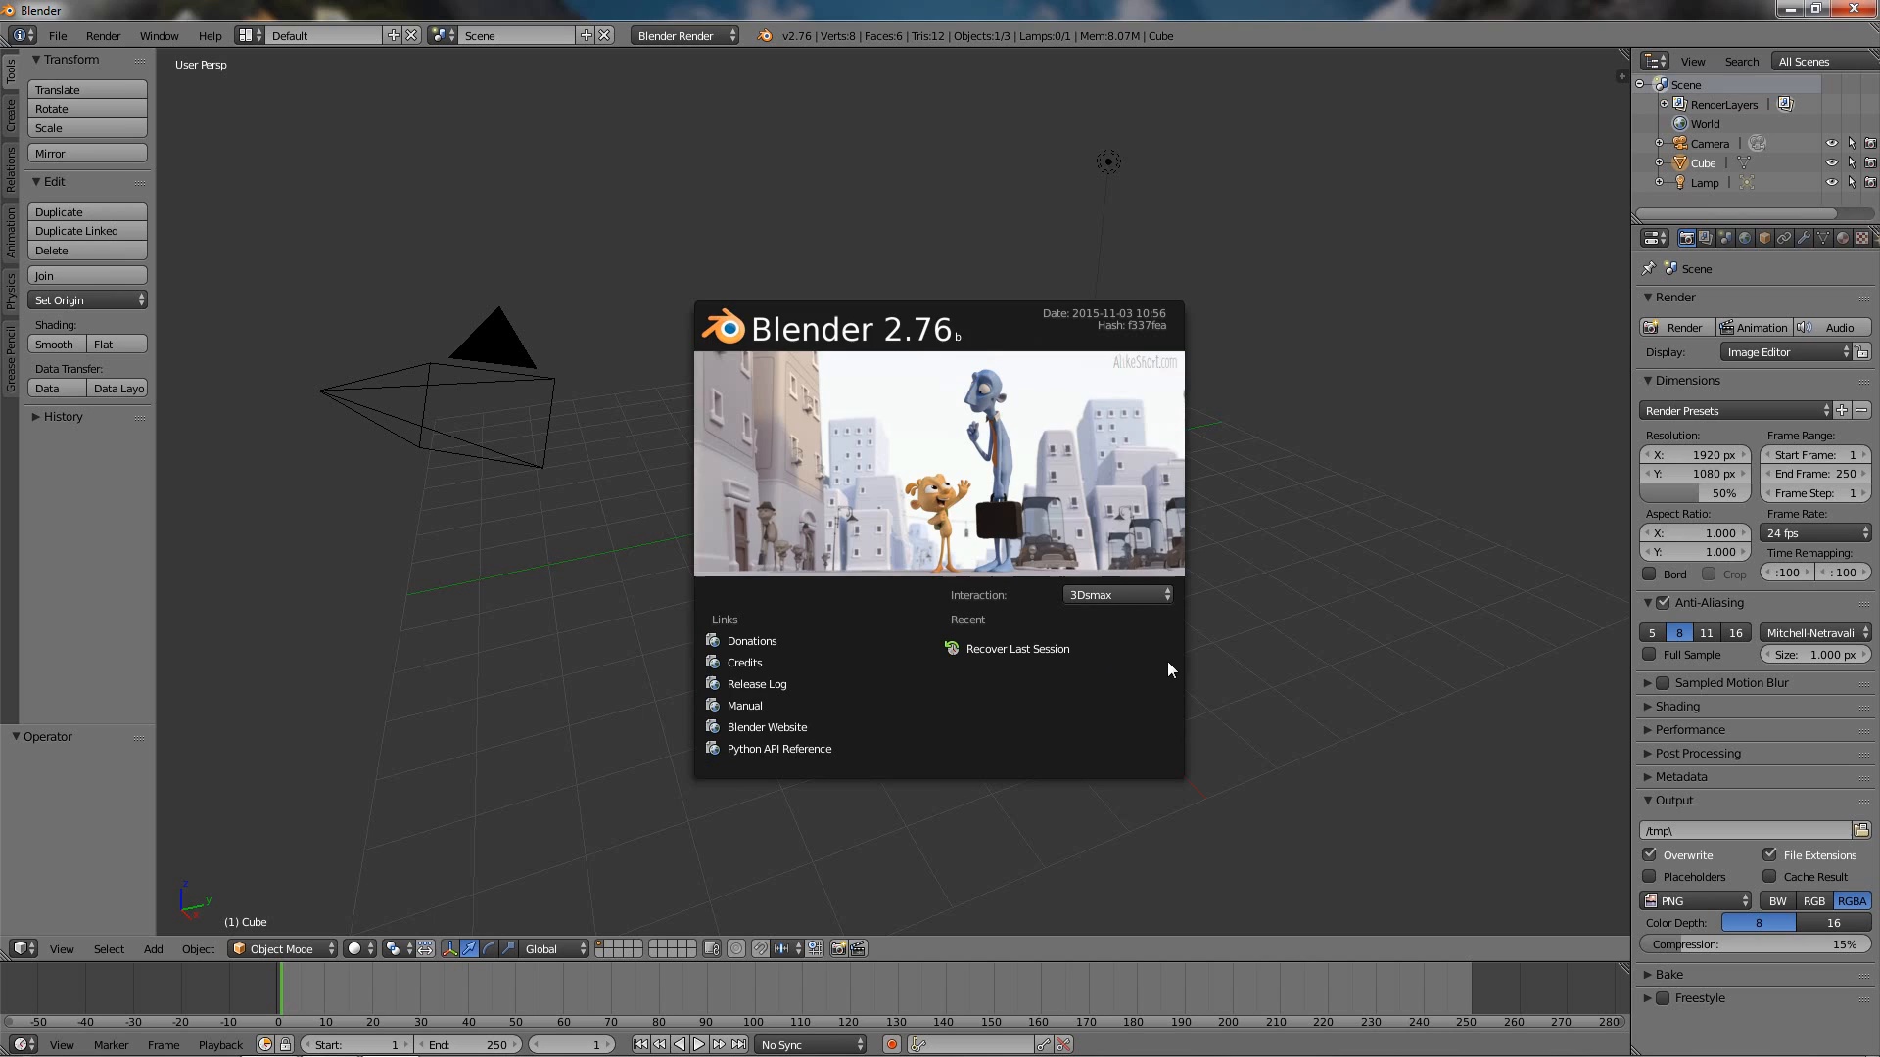
Dismiss the splash screen to reveal the default scene with the cube selected.
left_click(846, 620)
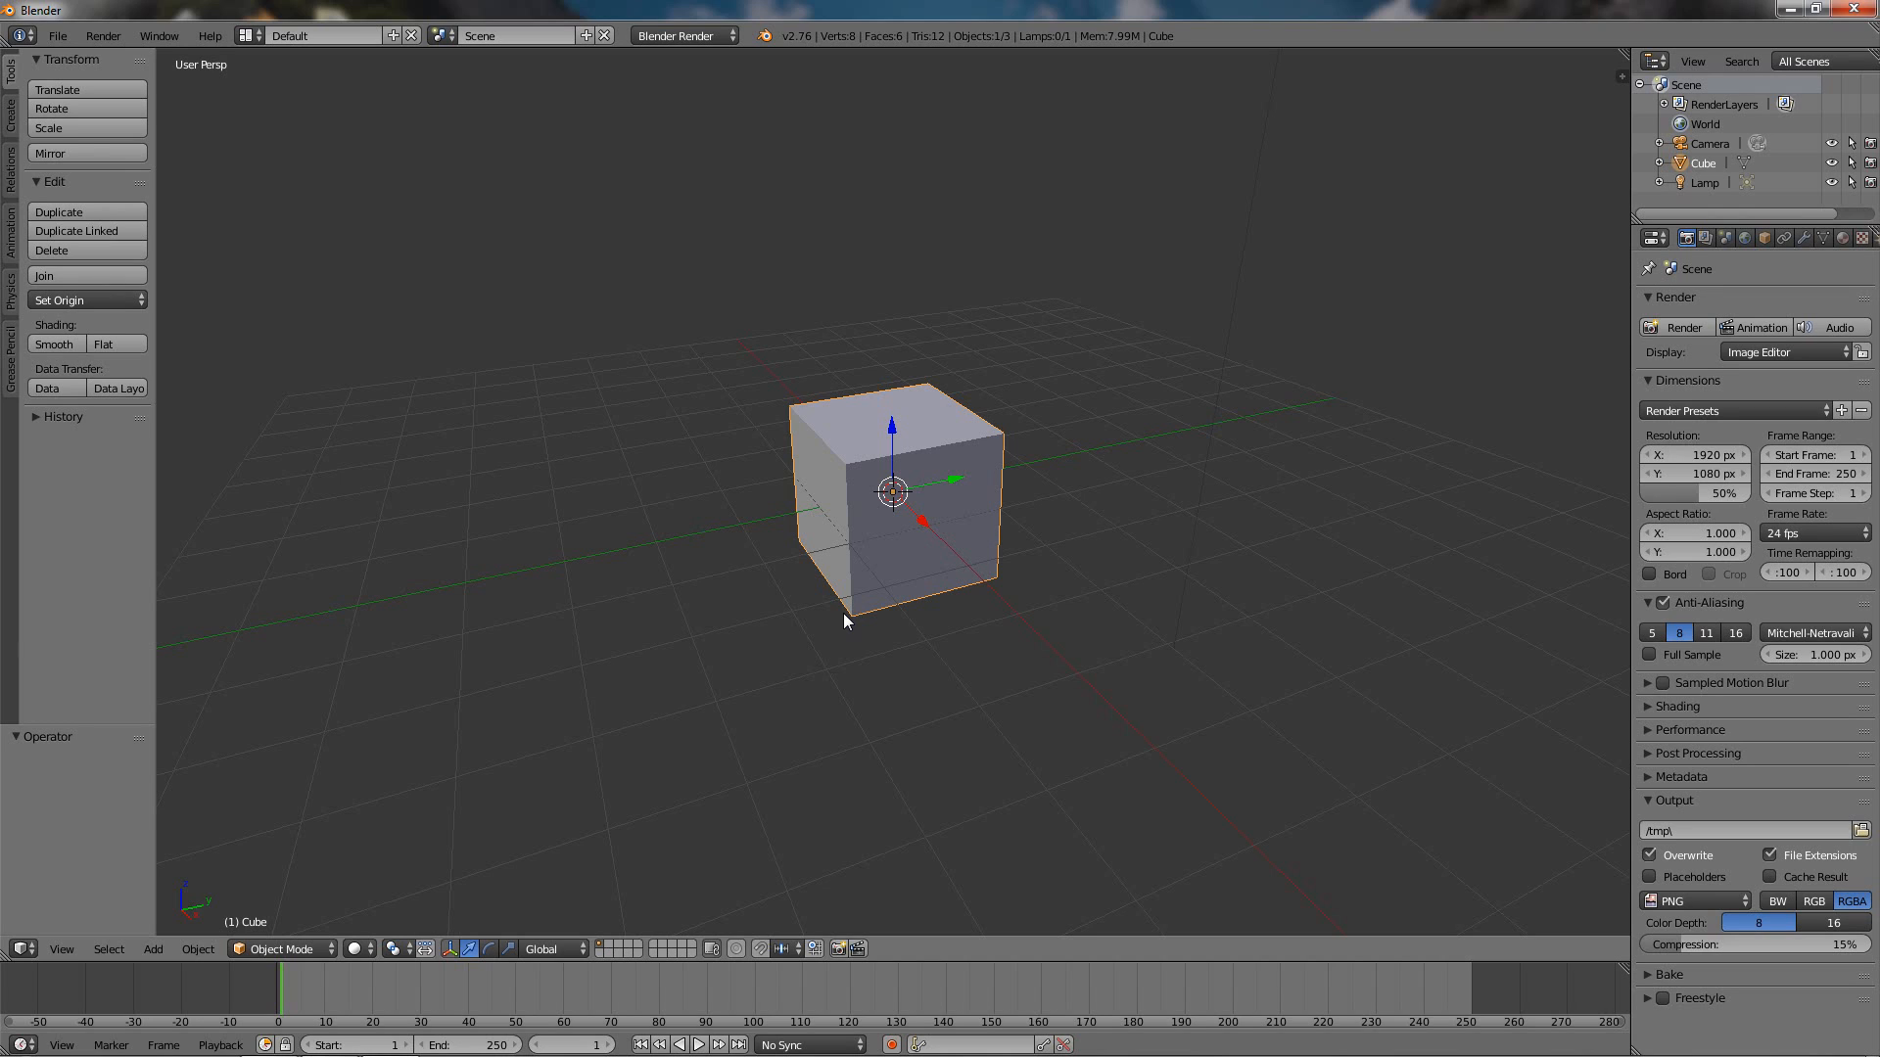
mouse_move(848, 622)
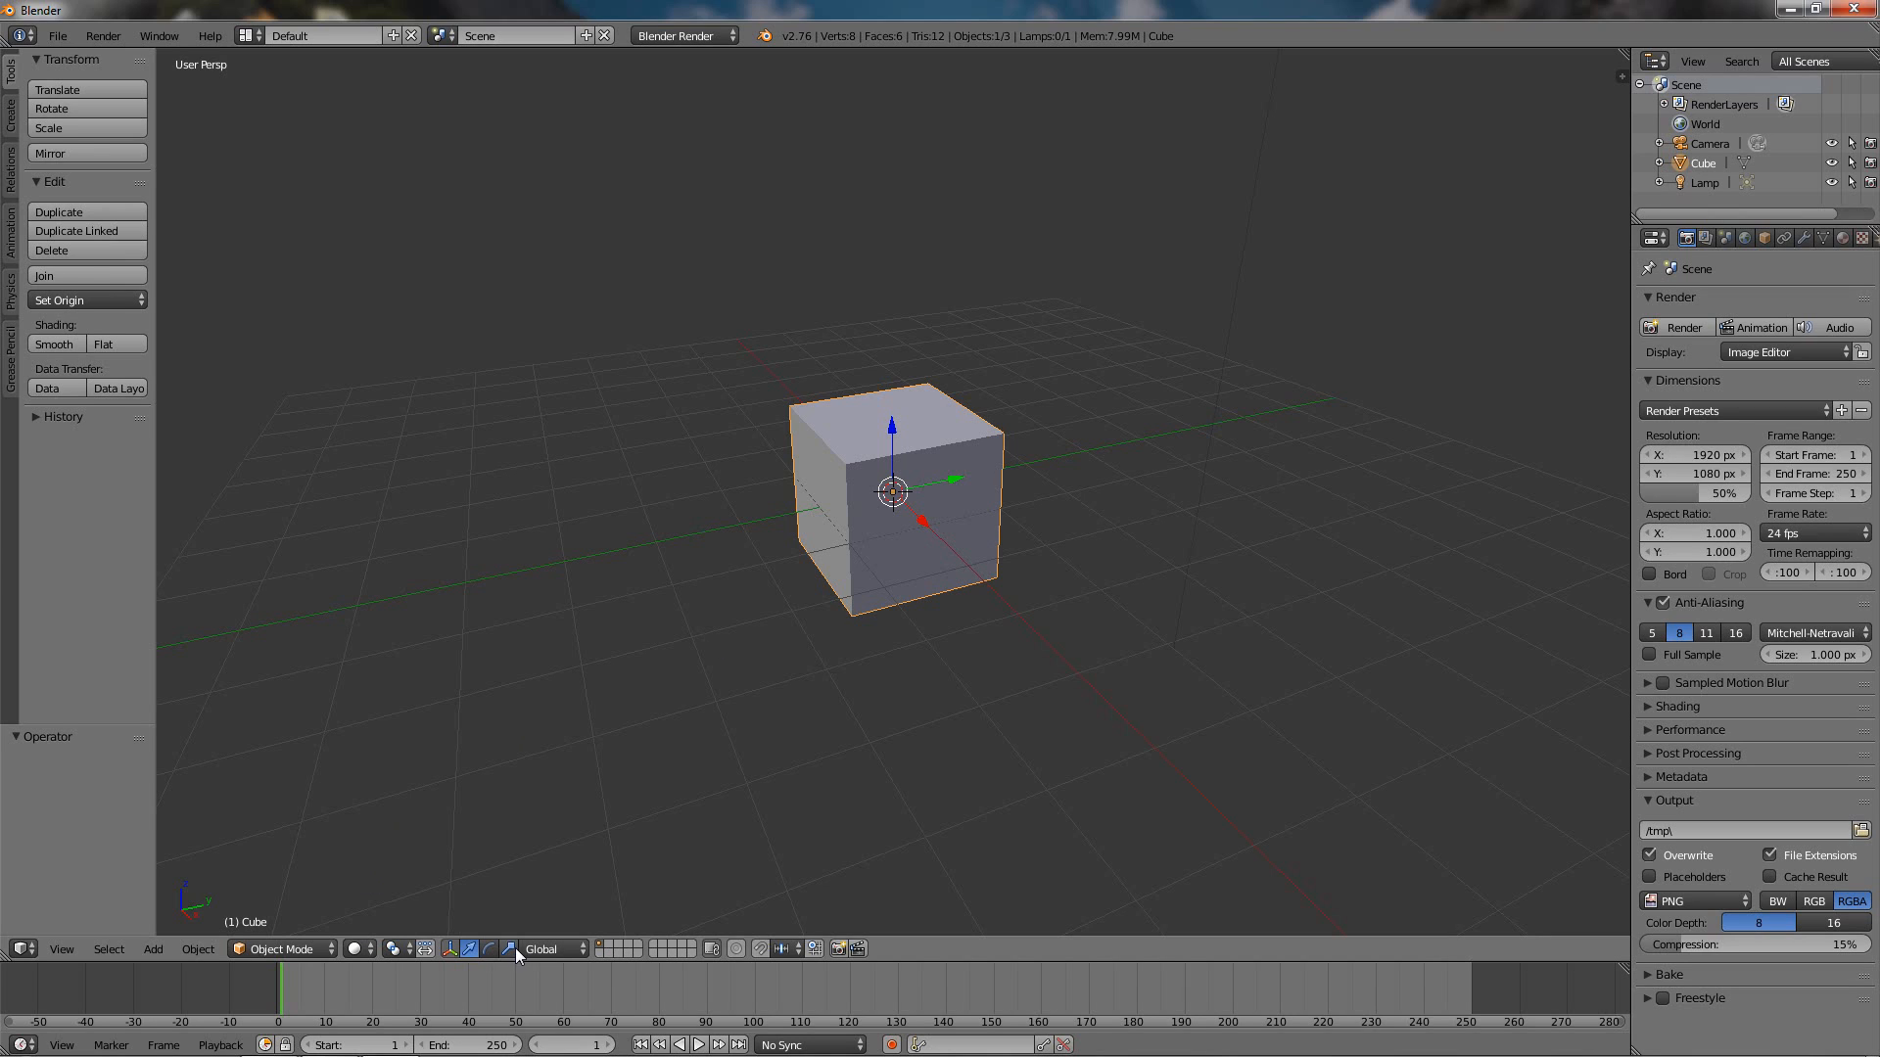
Drag the cube away and back, leaving it shifted slightly along X.
left_click(488, 948)
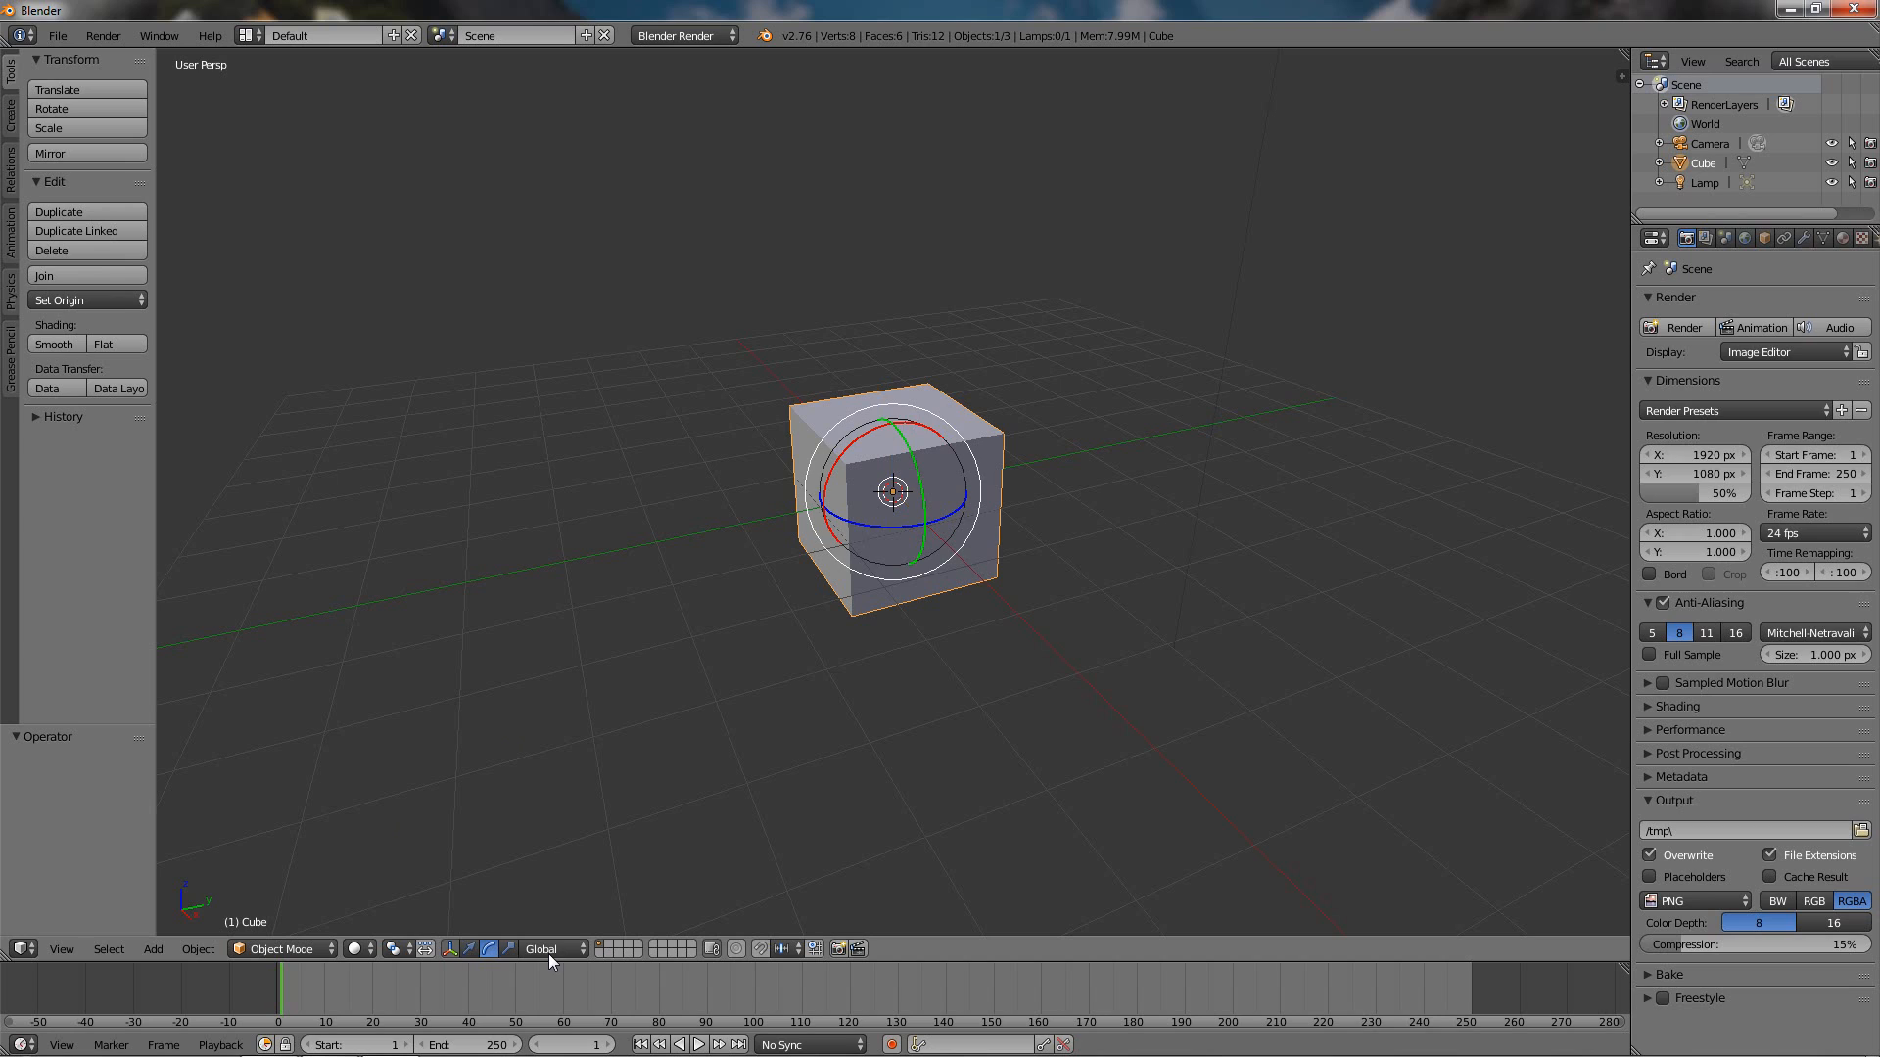
mouse_move(392, 932)
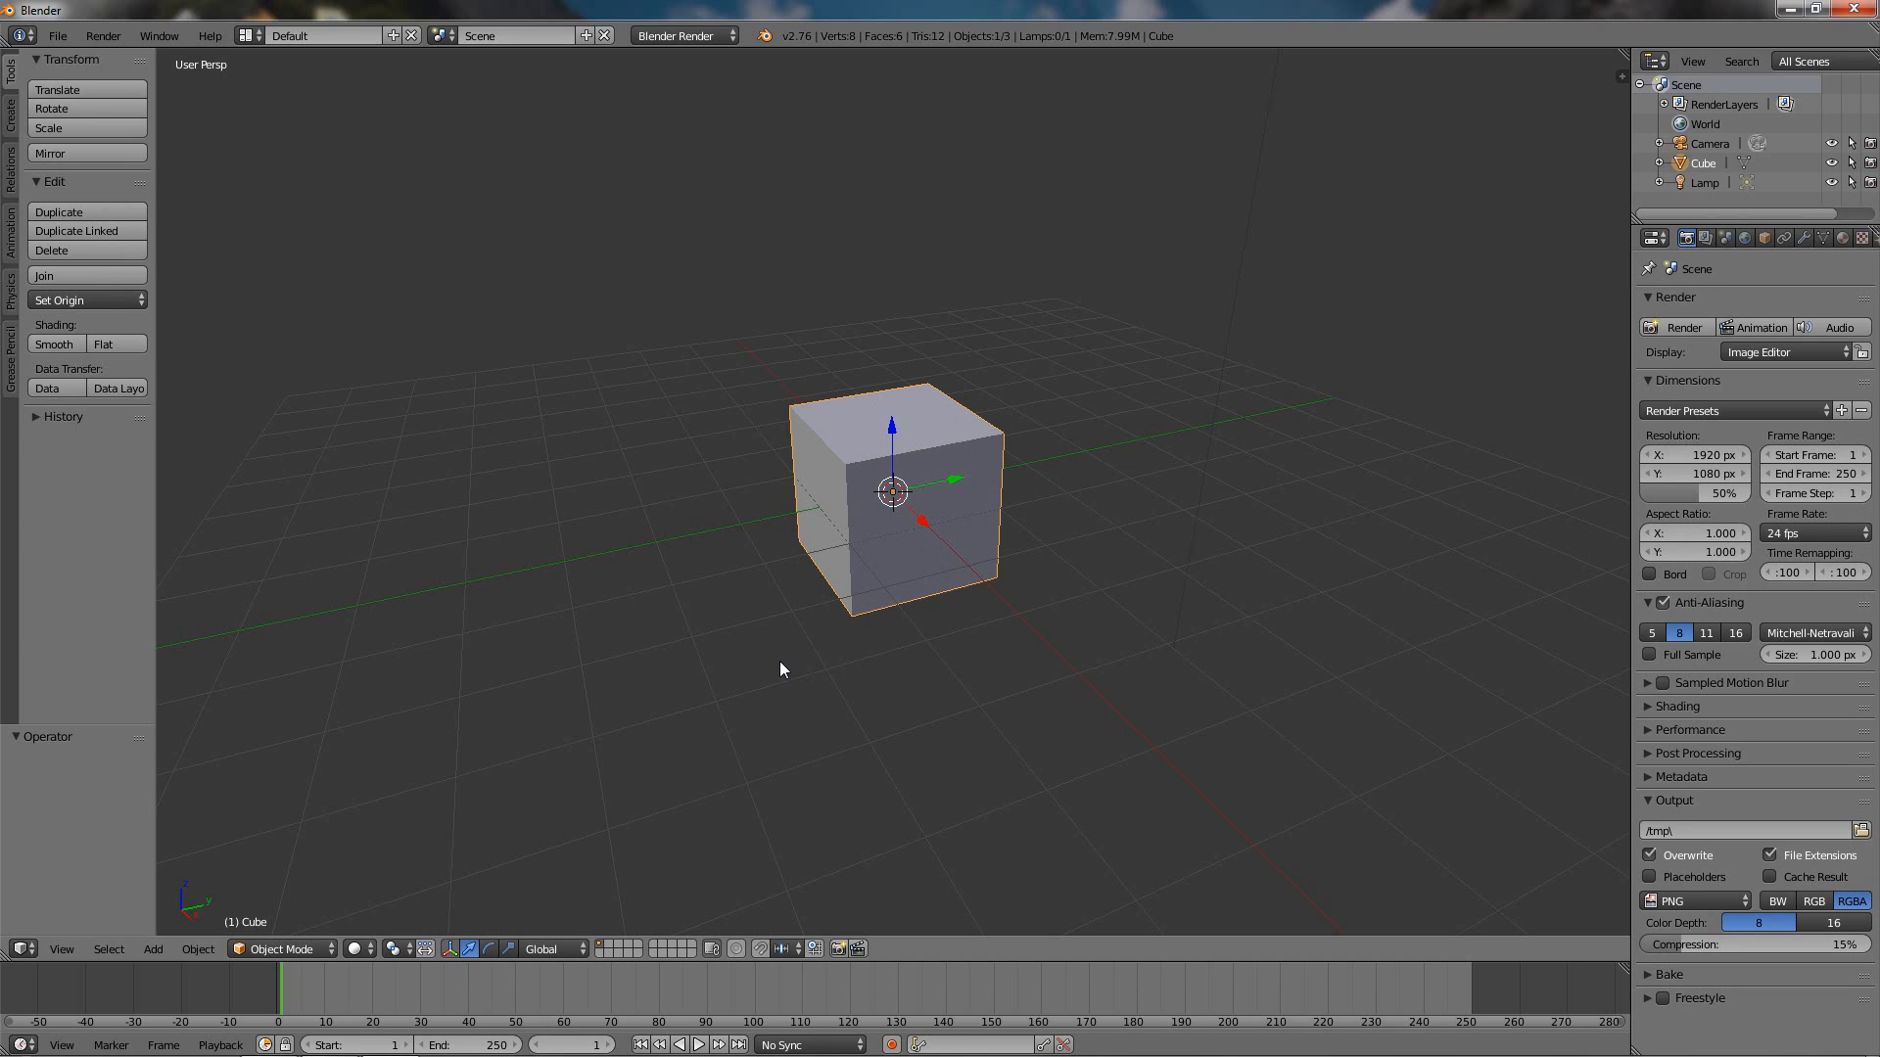
mouse_move(862, 584)
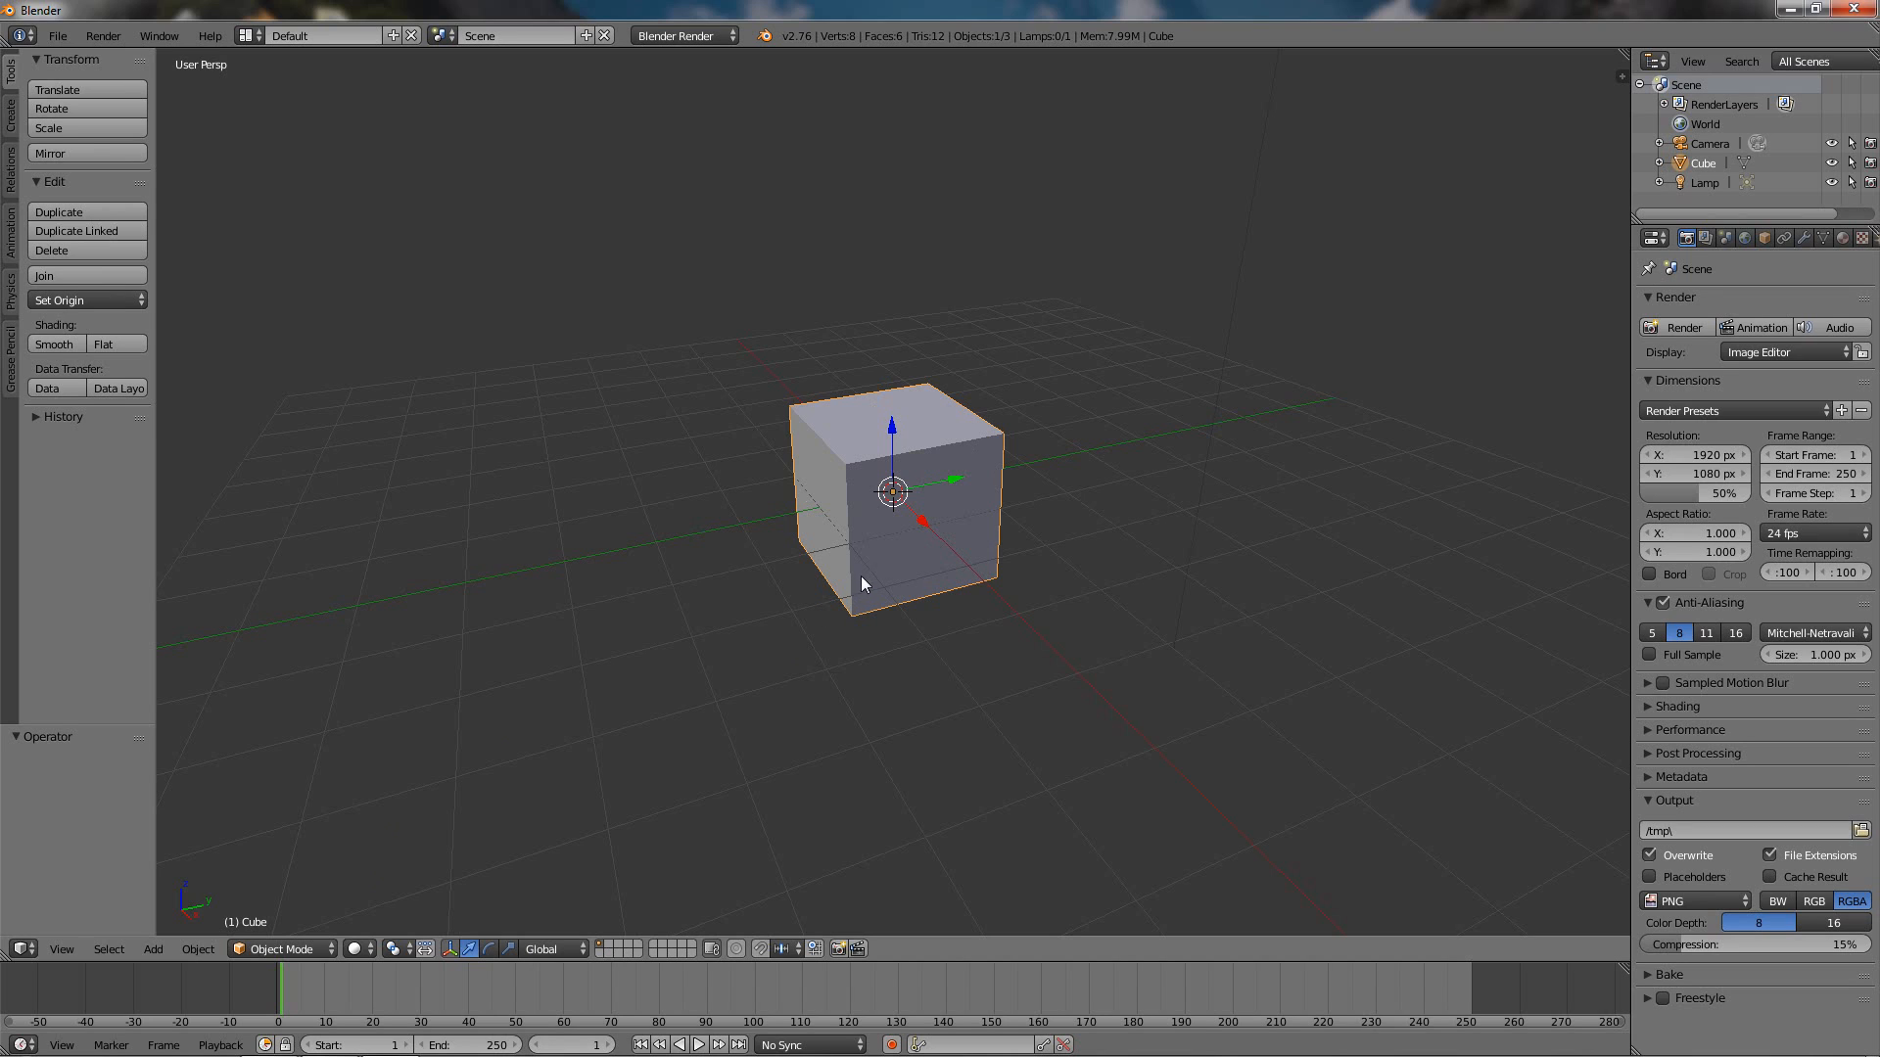
mouse_move(880, 554)
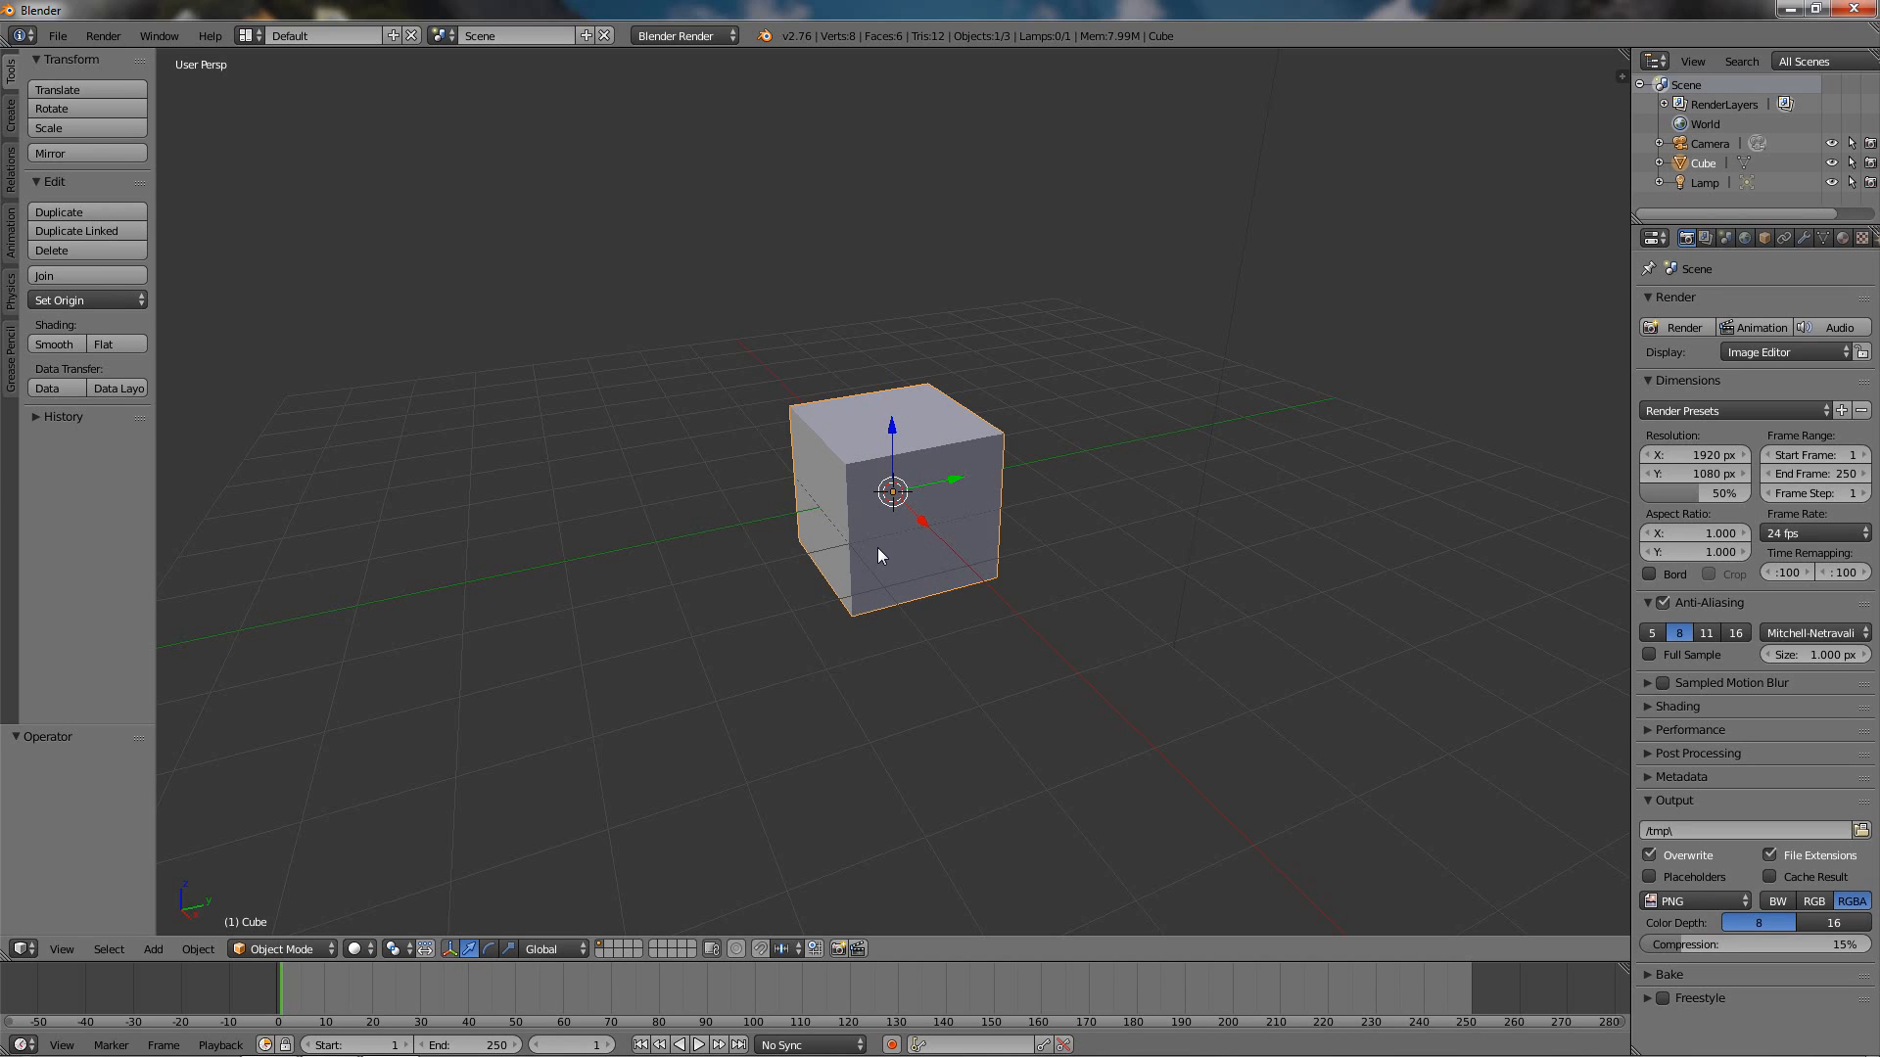
left_click_drag(887, 492, 1024, 623)
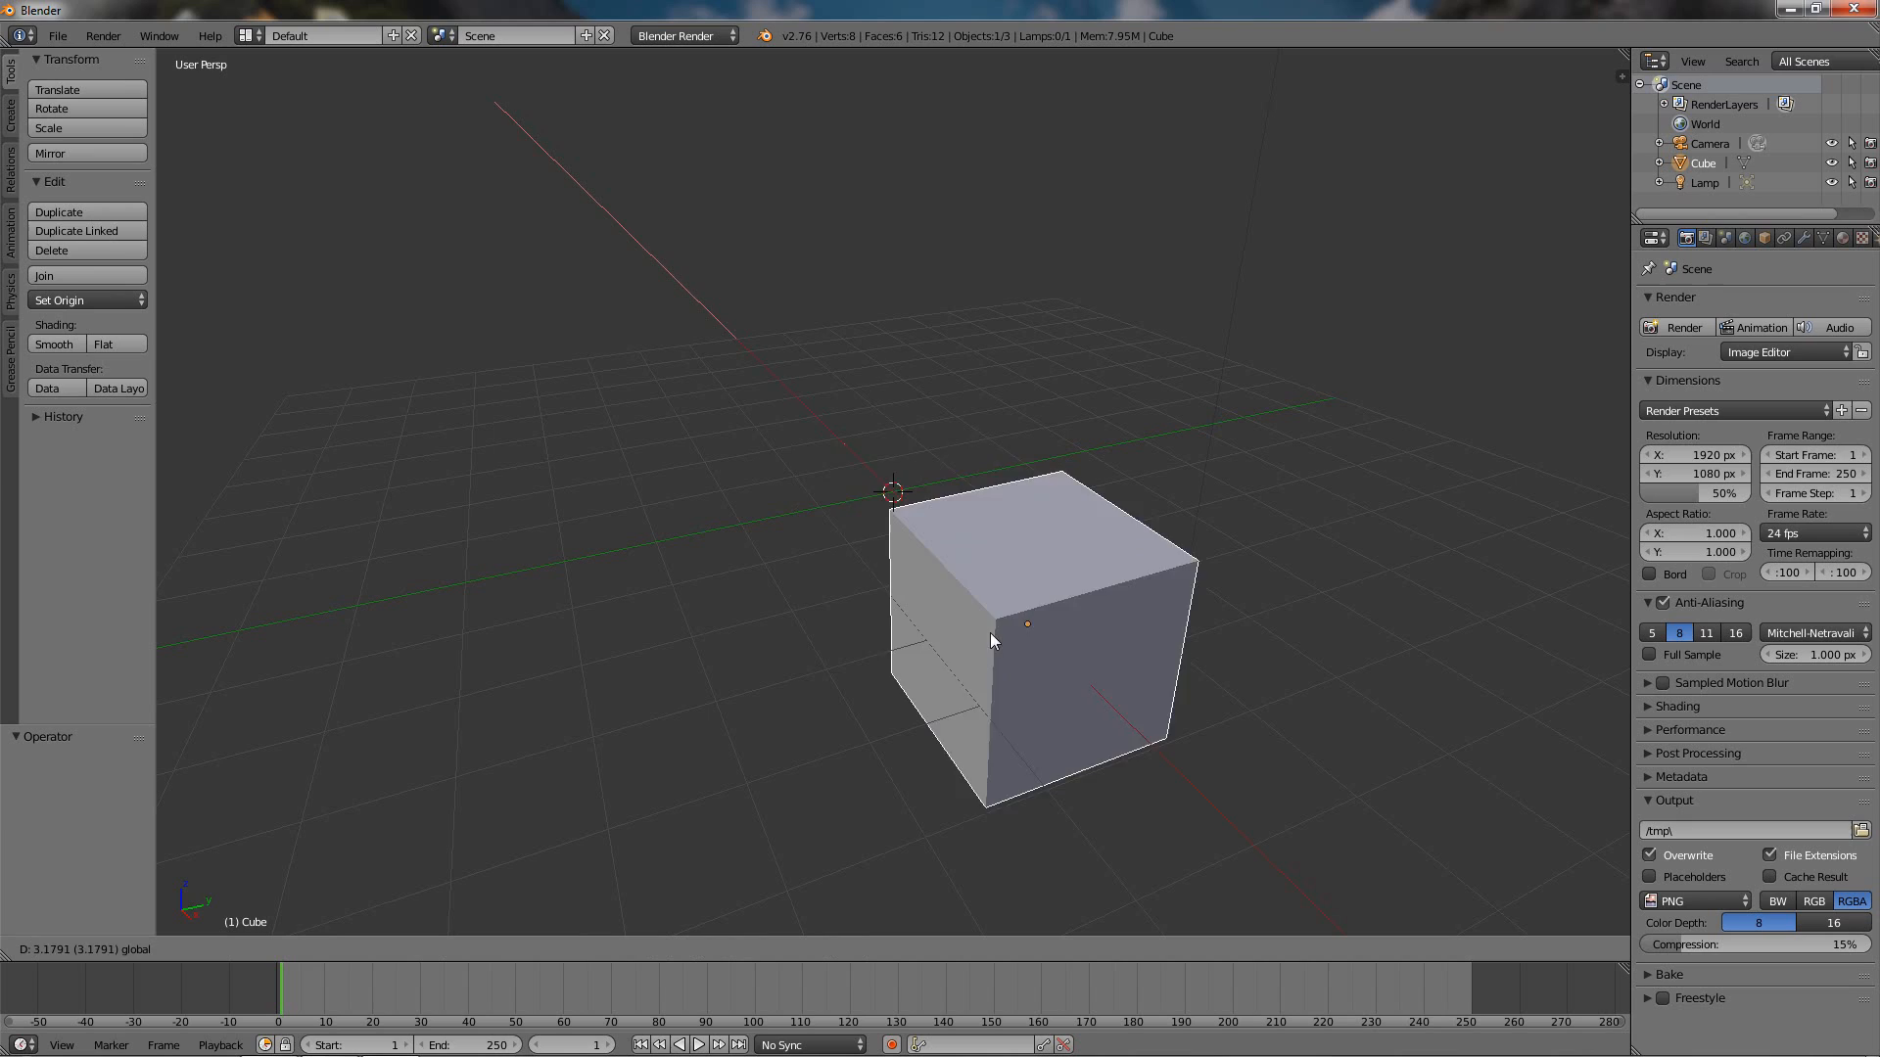
left_click_drag(1024, 623, 887, 491)
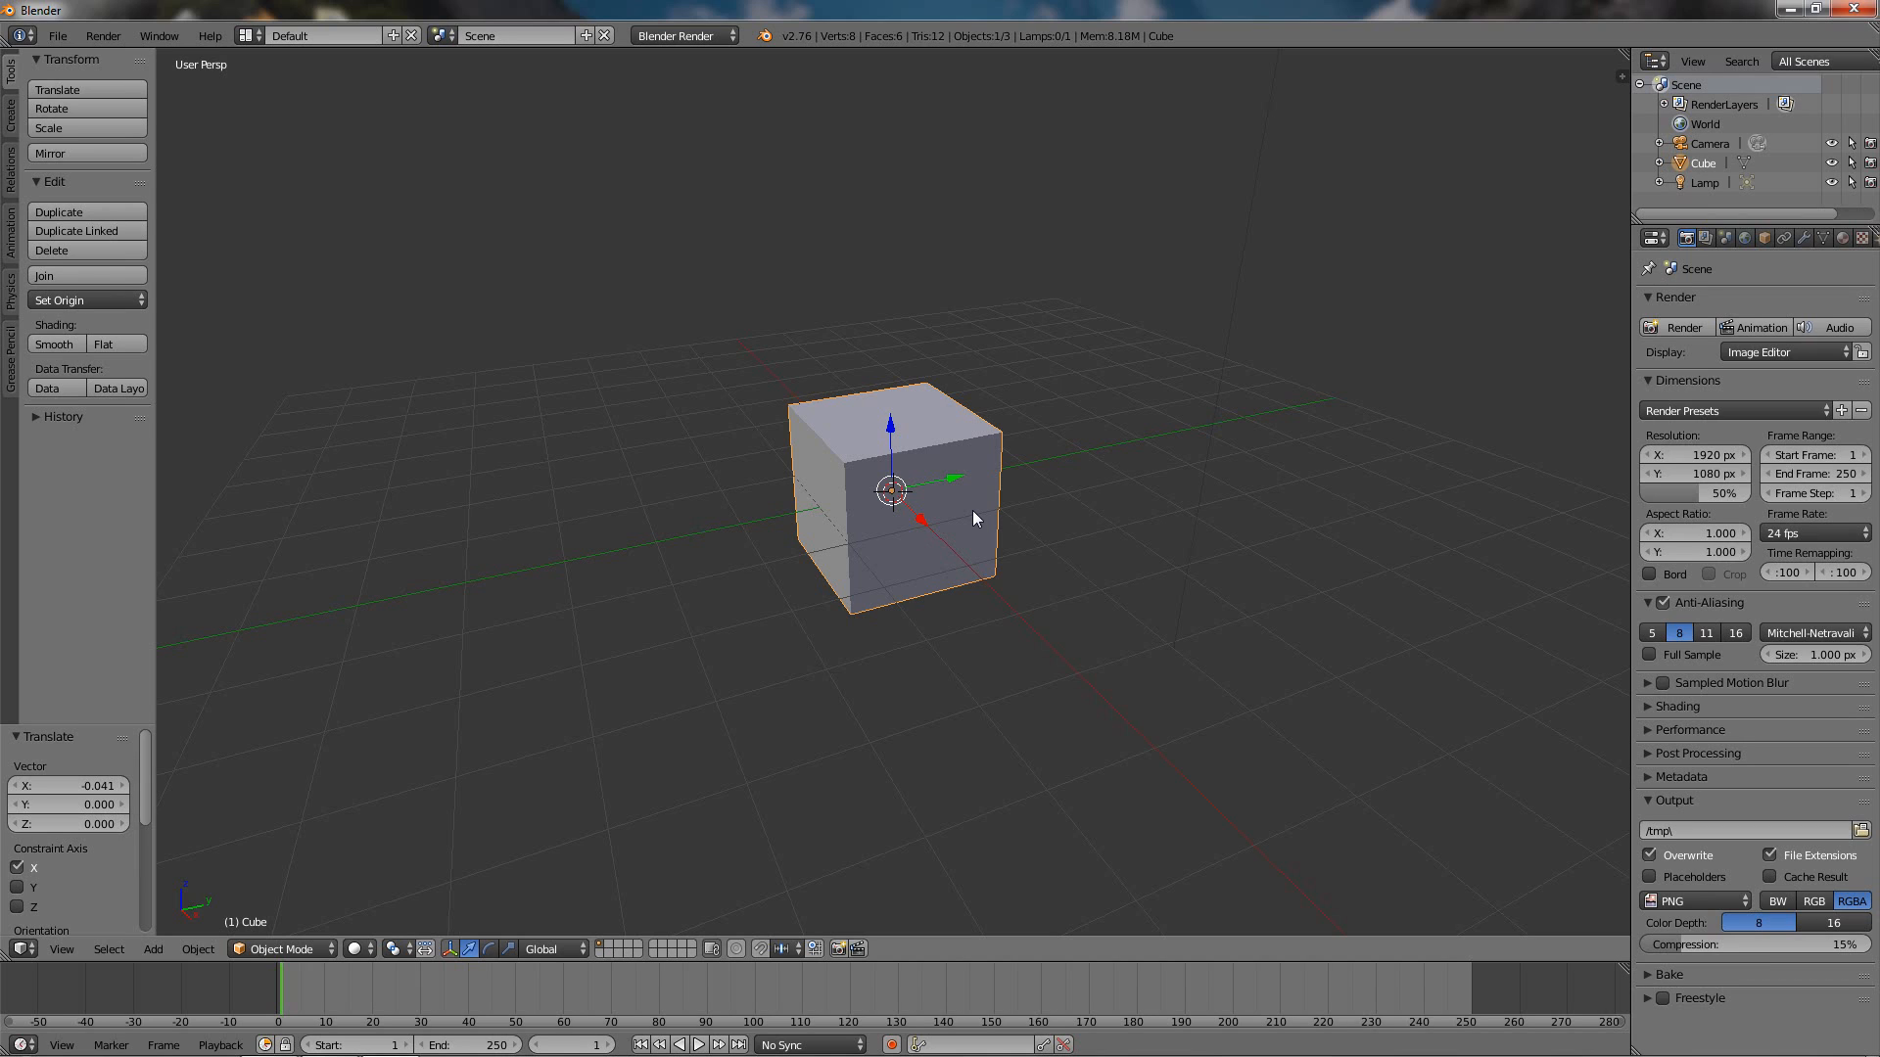
Drag the cube along the green Y arrow to move it about 1.69 units.
left_click_drag(887, 491, 932, 480)
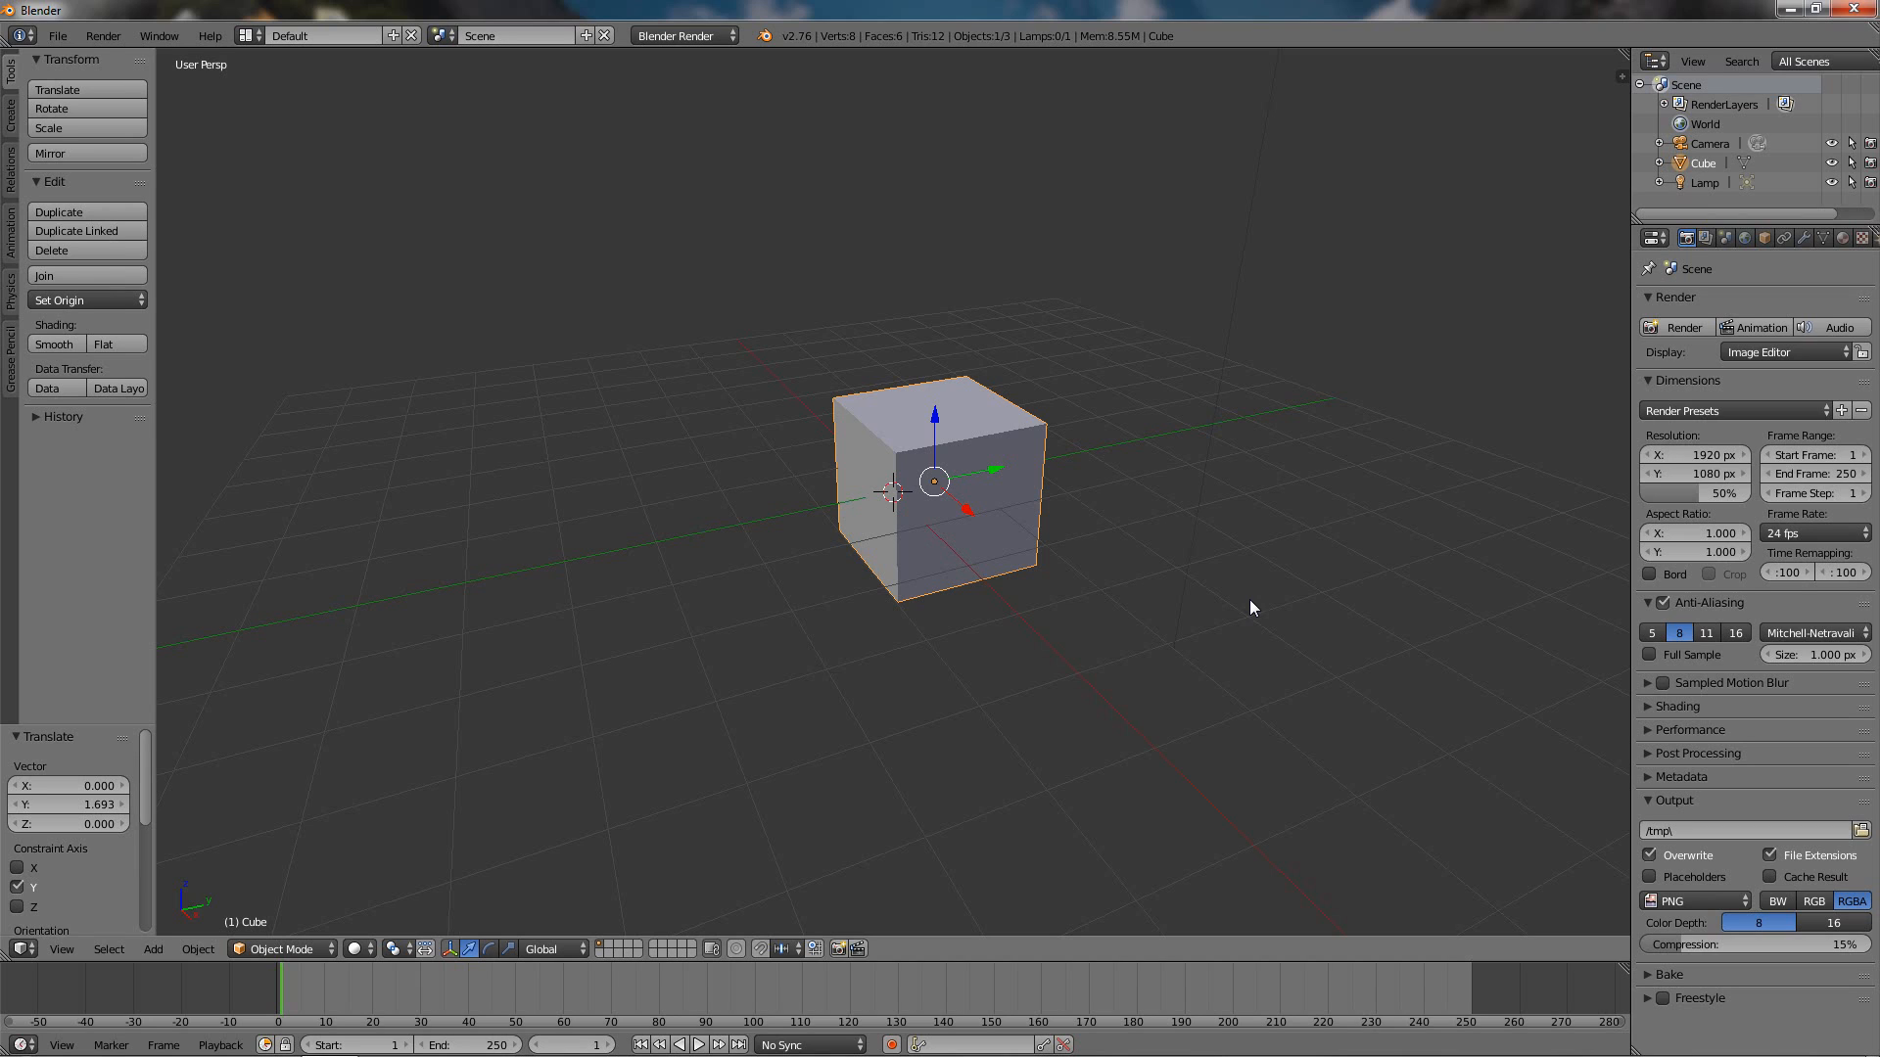
mouse_move(1269, 613)
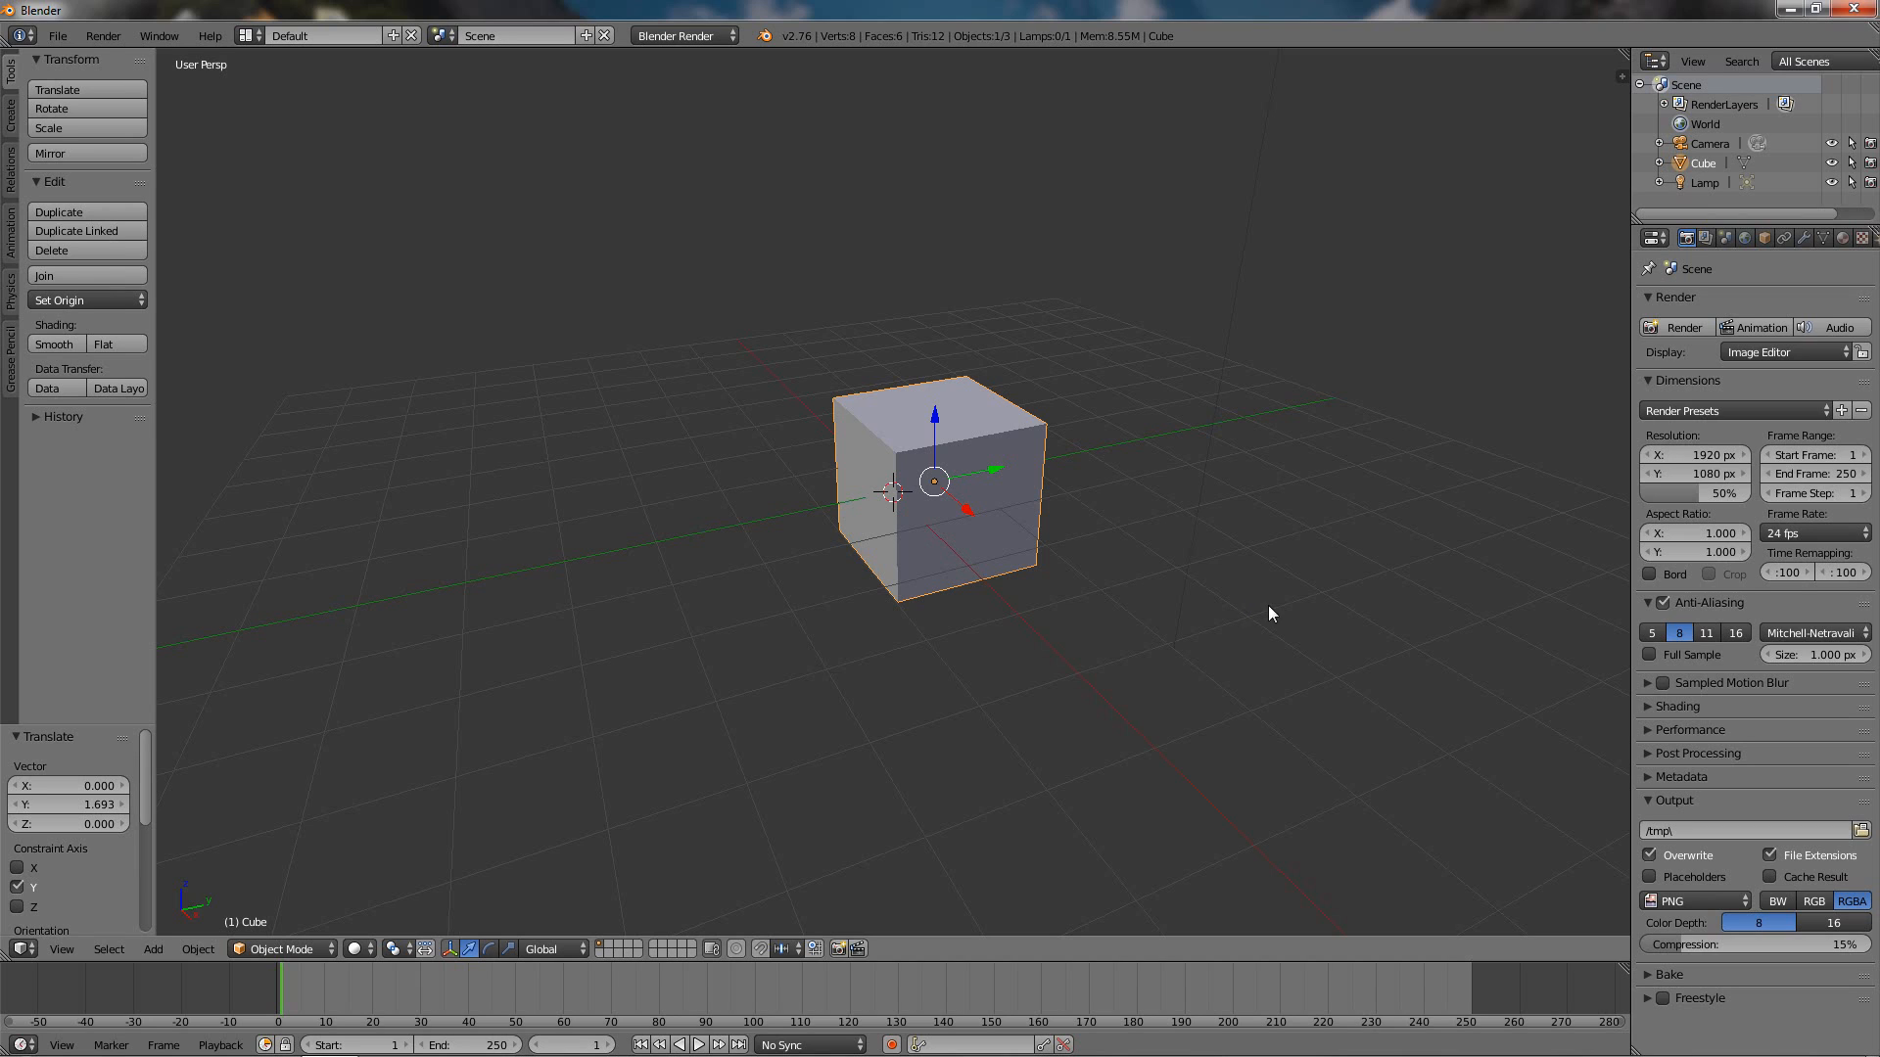
Reopen the splash screen from Help > Splash Screen to review the presets.
left_click(209, 35)
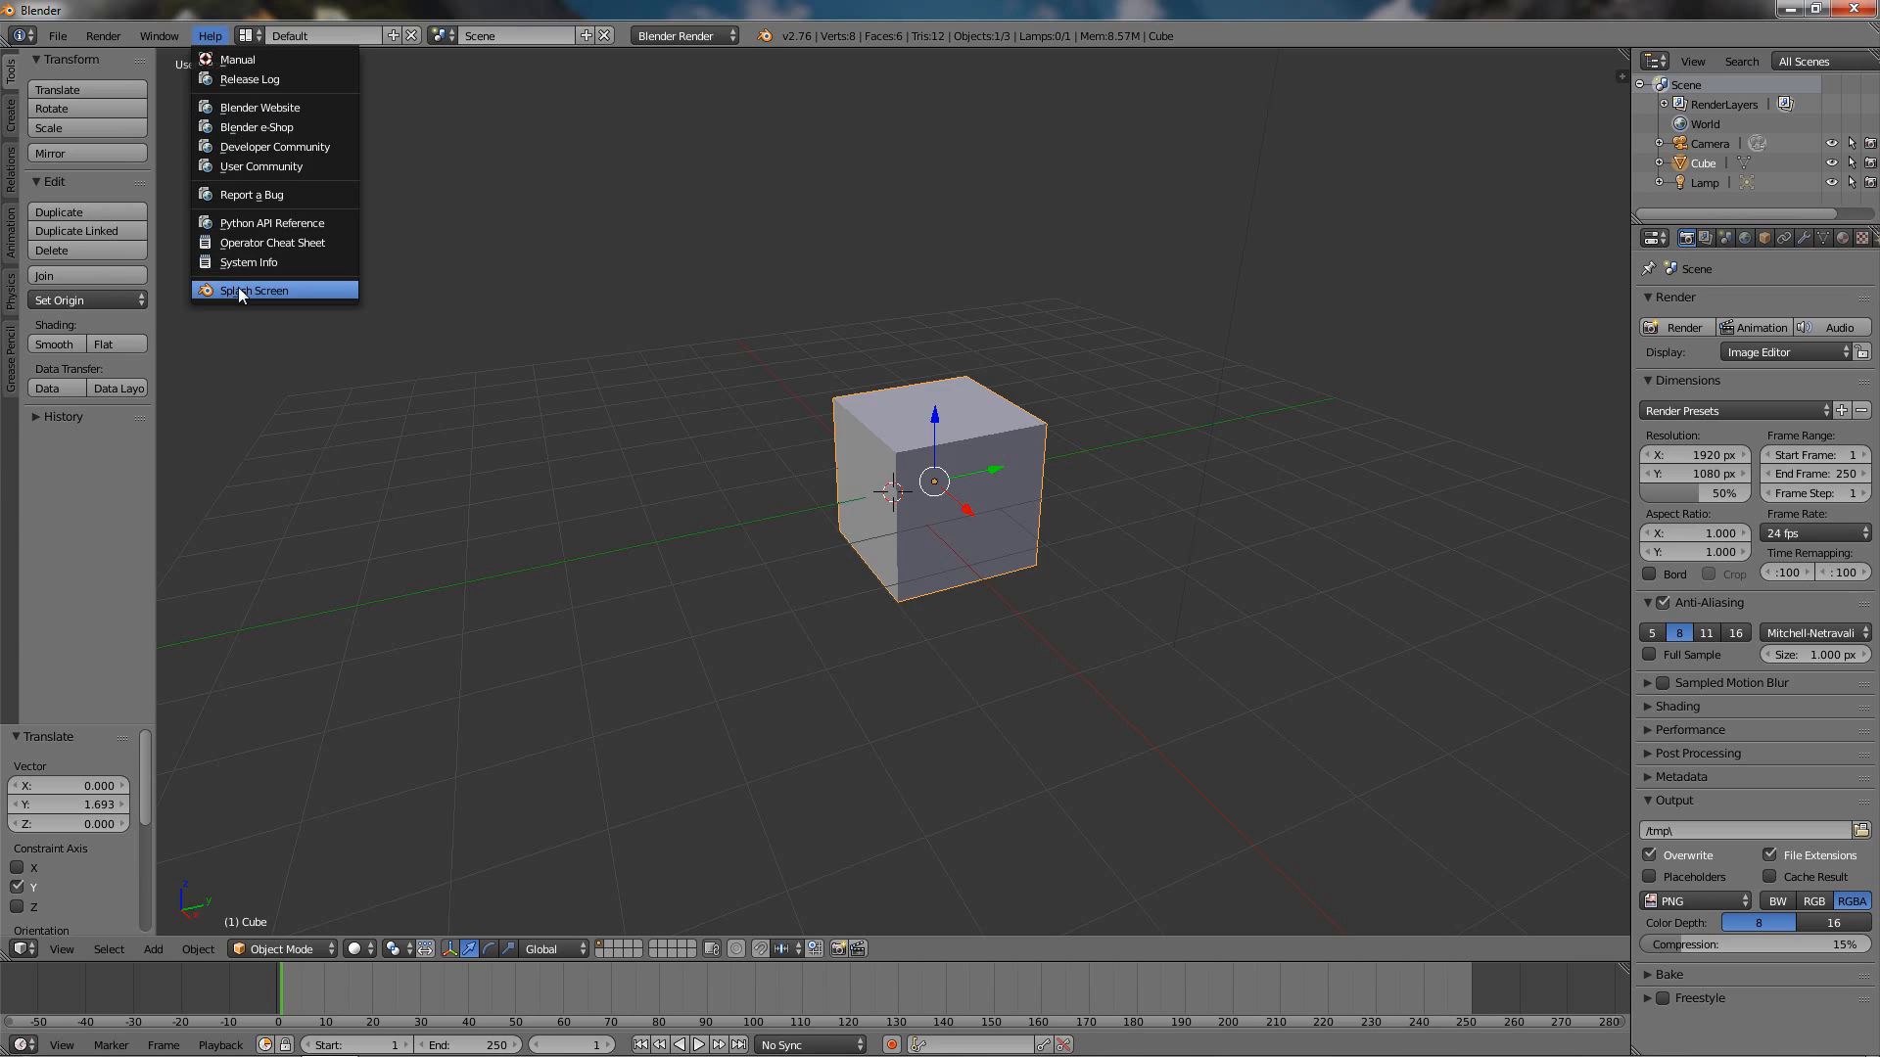
left_click(253, 290)
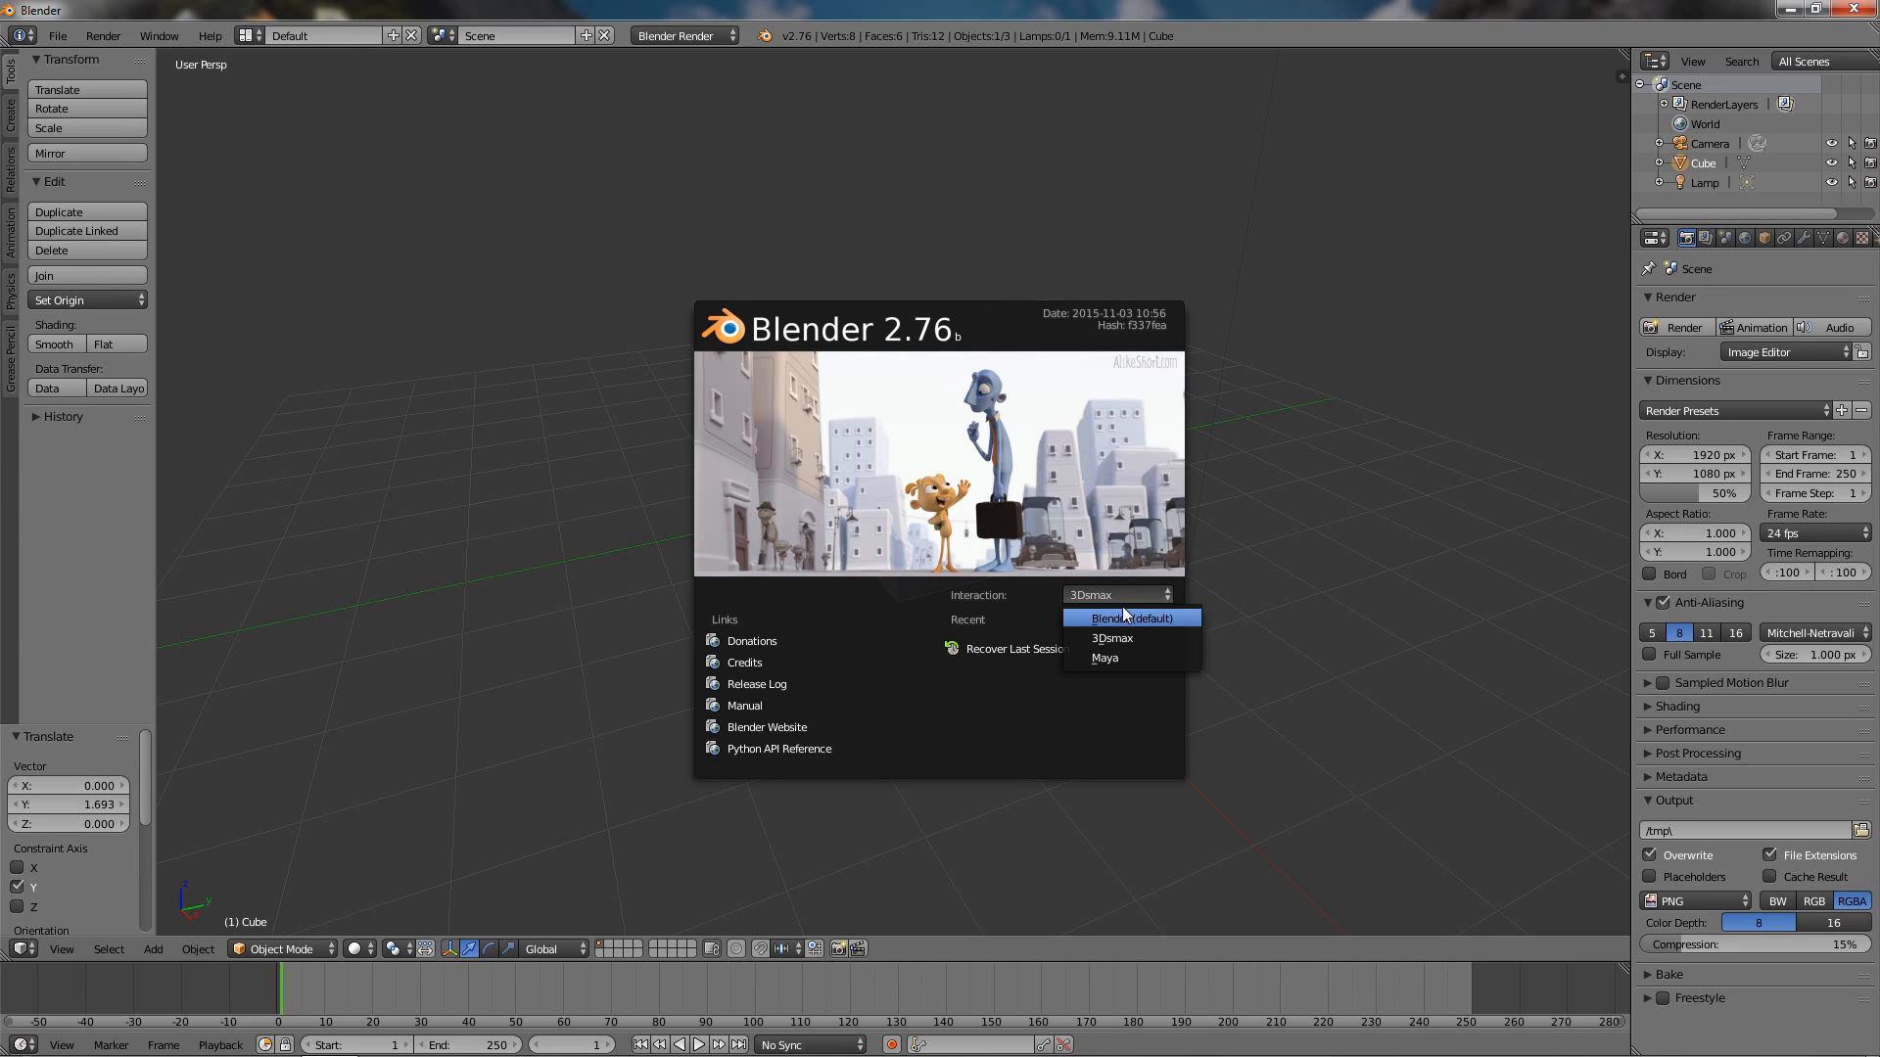
mouse_move(1130, 617)
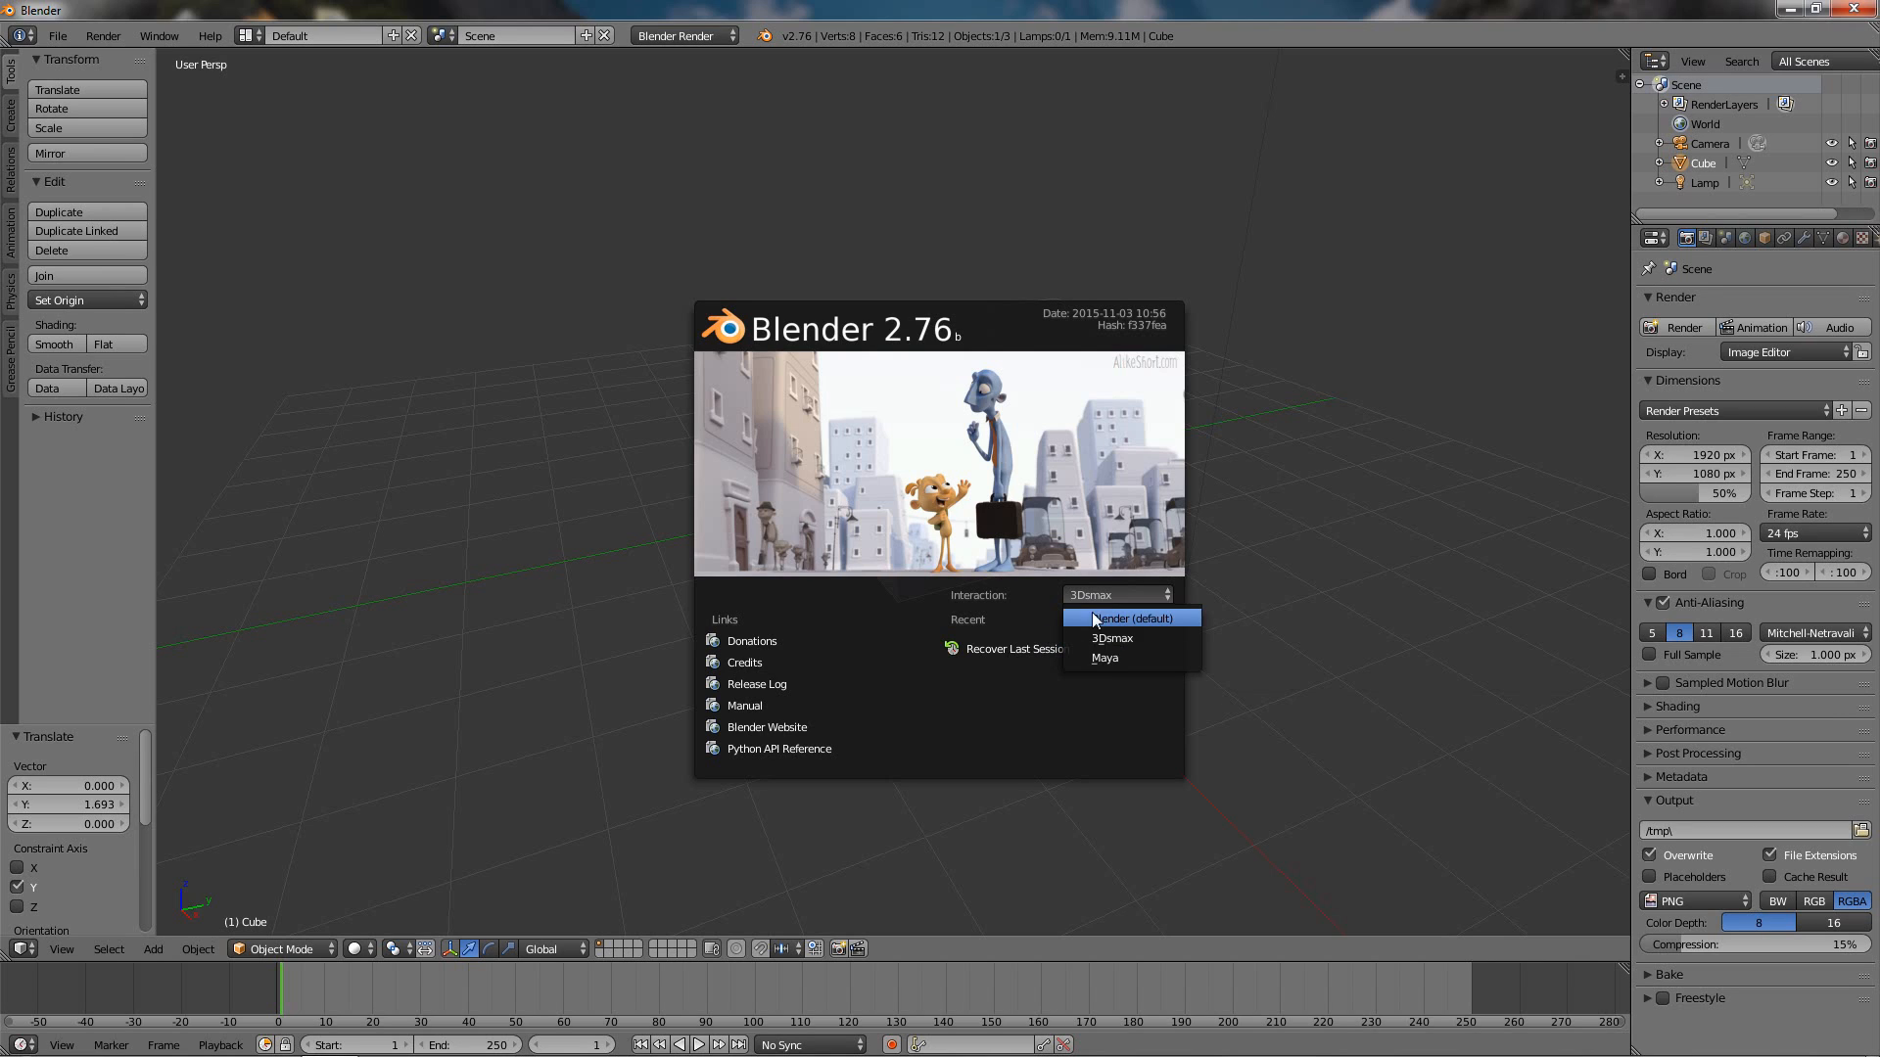
mouse_move(1110, 637)
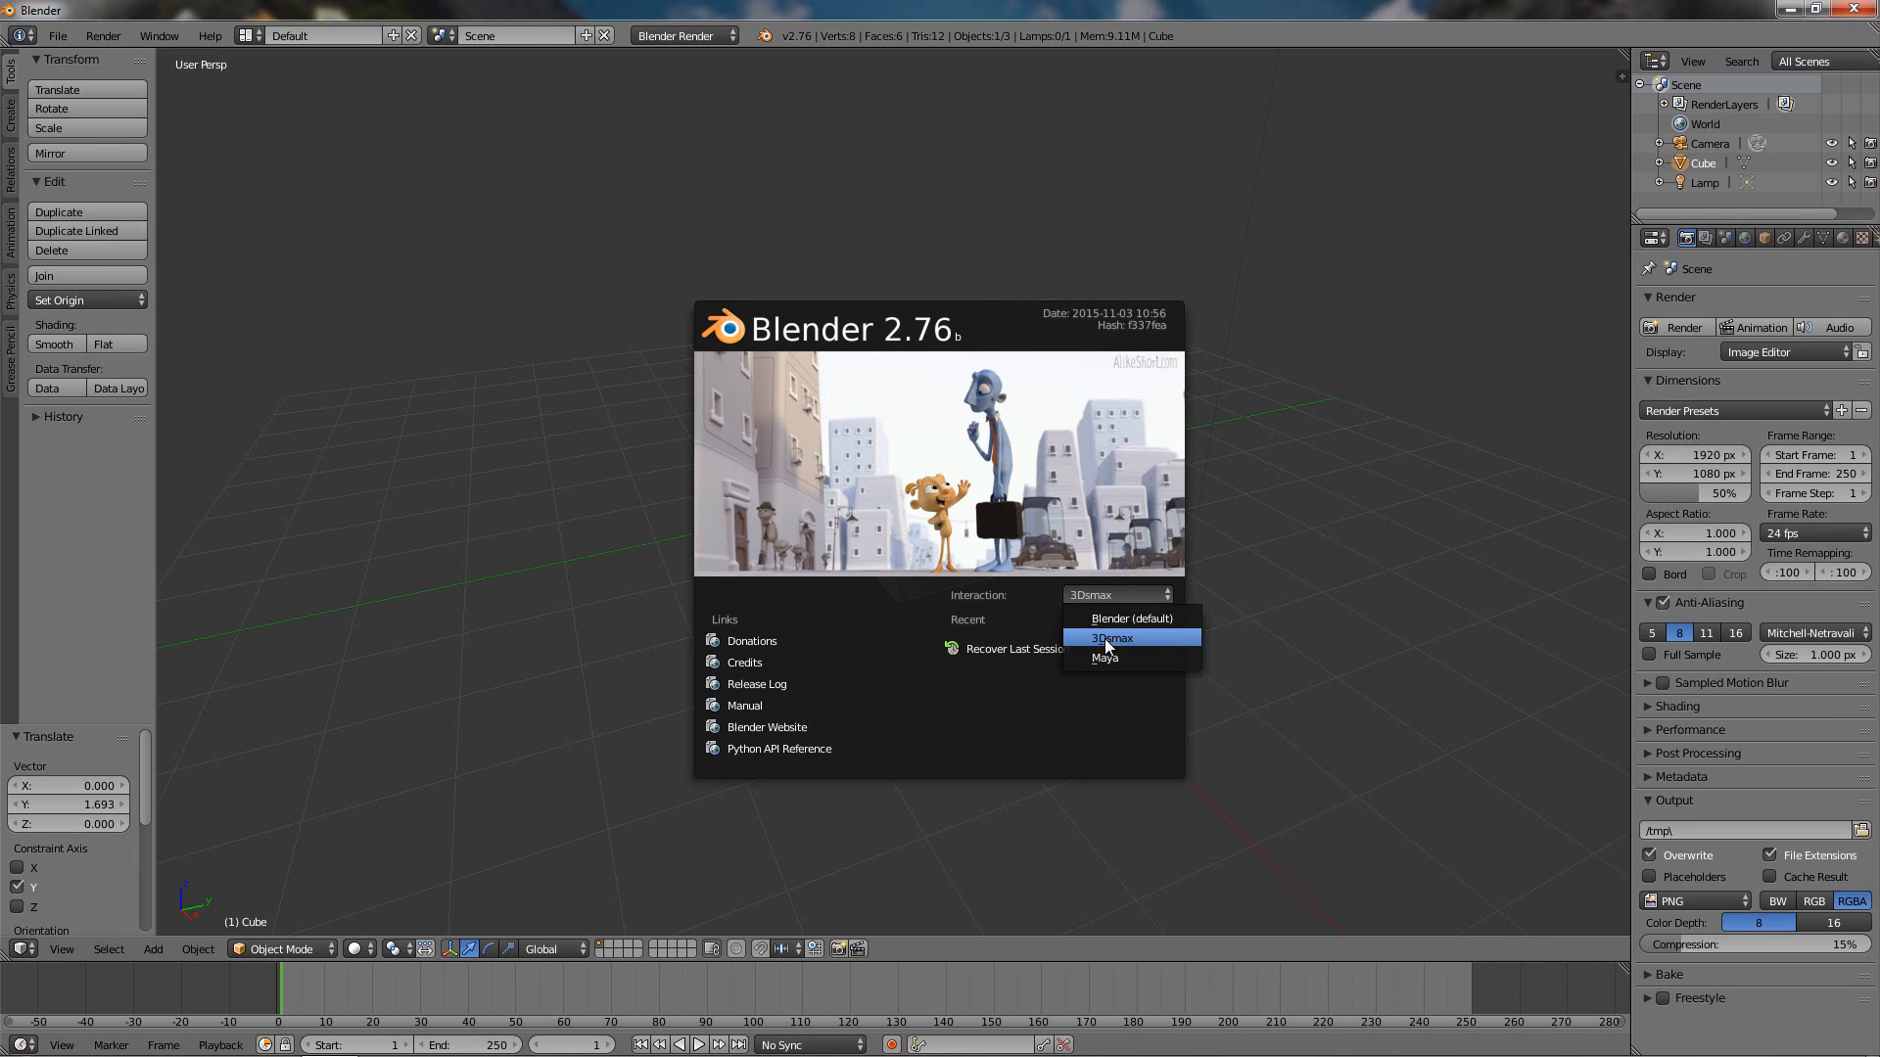